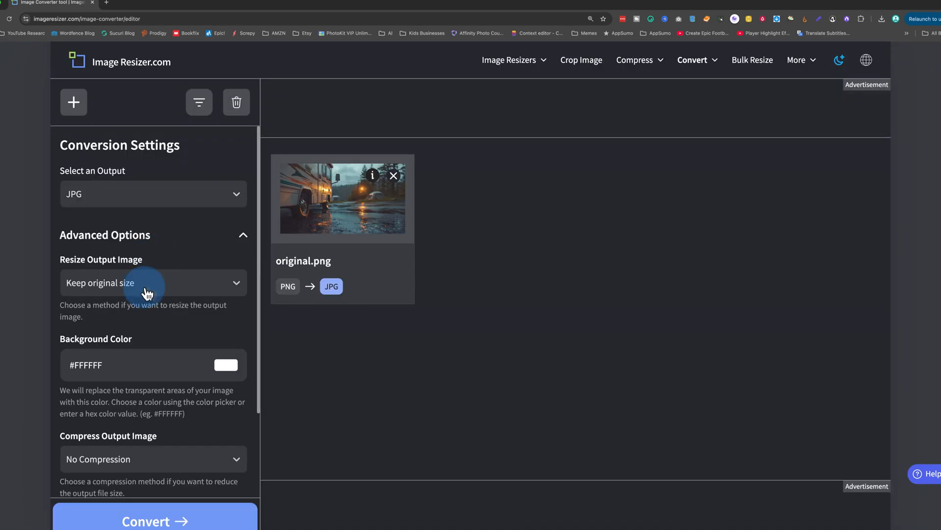
Convert original.png to JPG and download the converted original.jpg.
{"action": "scroll", "scroll_direction": "down", "scroll_amount": 3}
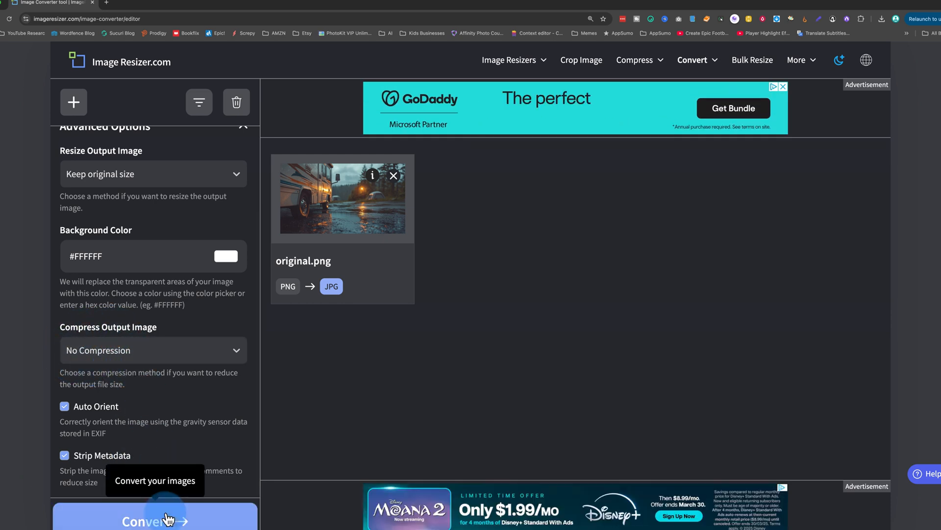
{"action": "left_click", "coordinate": [154, 518]}
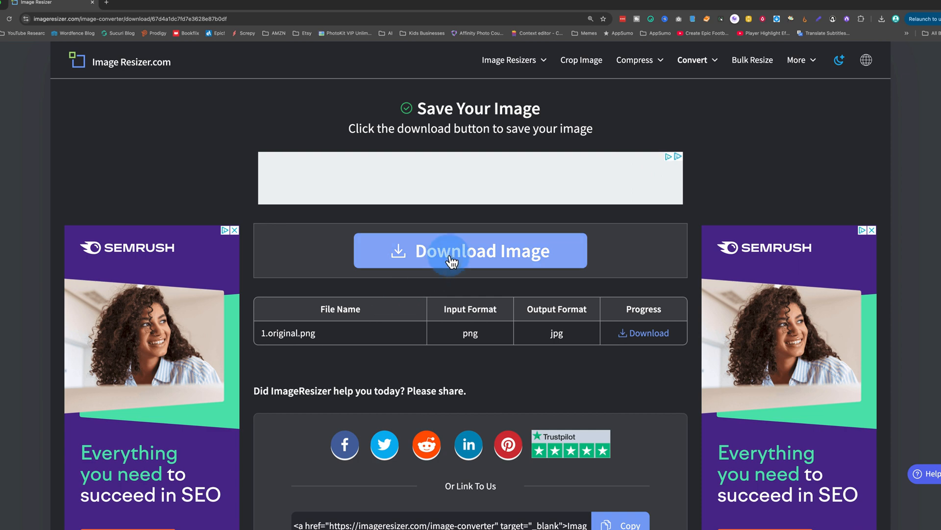
{"action": "left_click", "coordinate": [470, 250]}
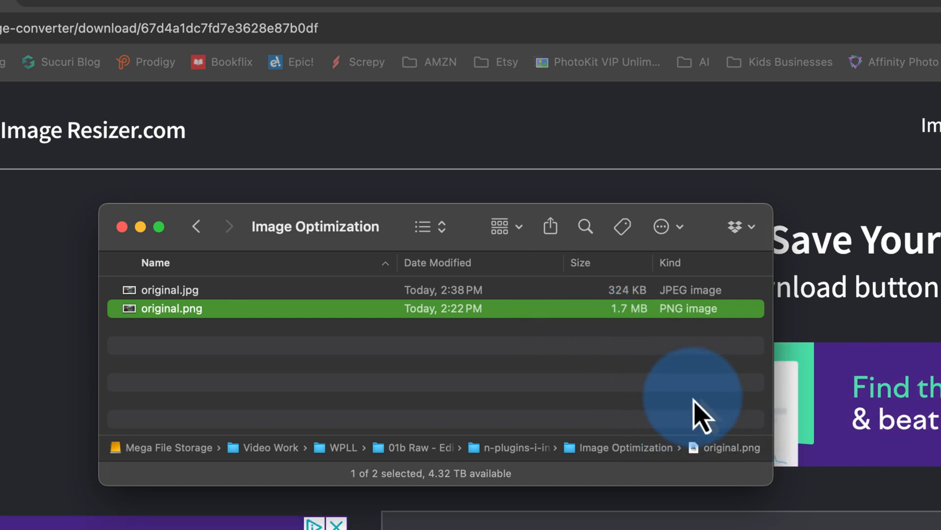
{"action": "left_click", "coordinate": [168, 289]}
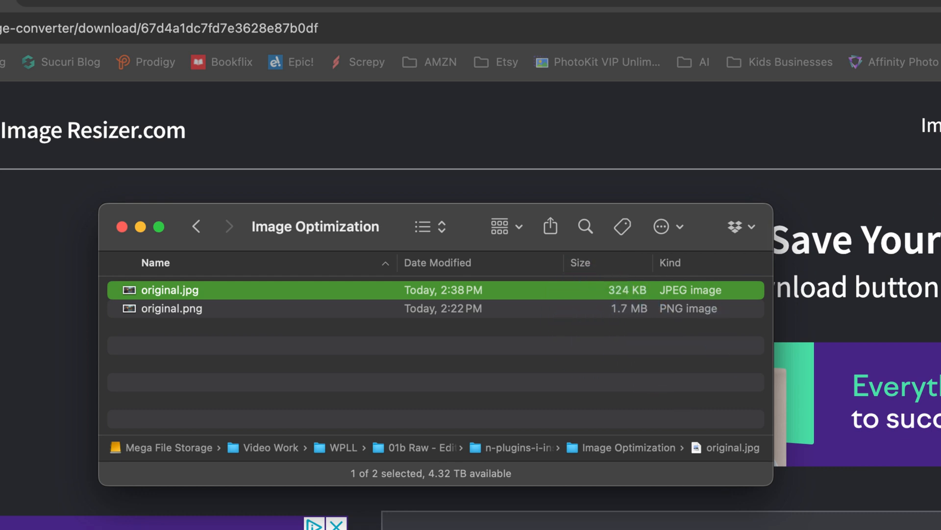
{"action": "left_click", "coordinate": [634, 60]}
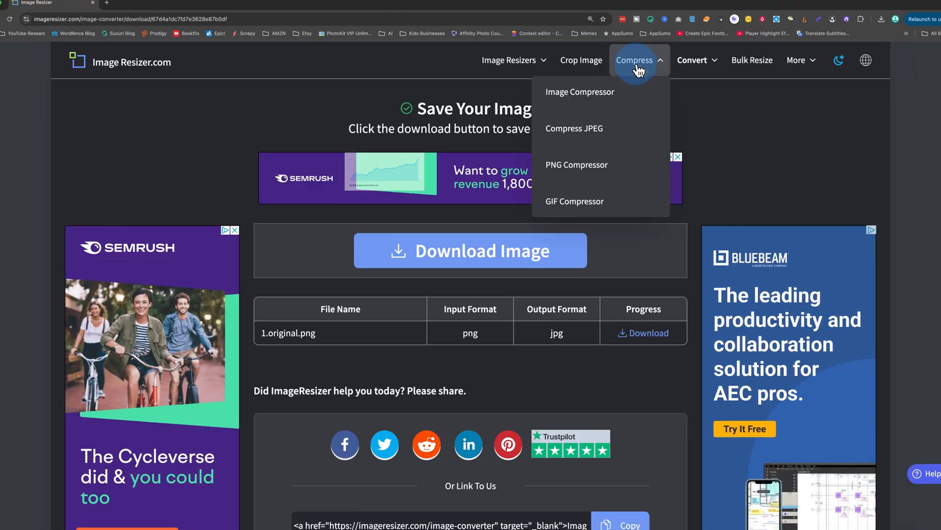
{"action": "mouse_move", "coordinate": [594, 127]}
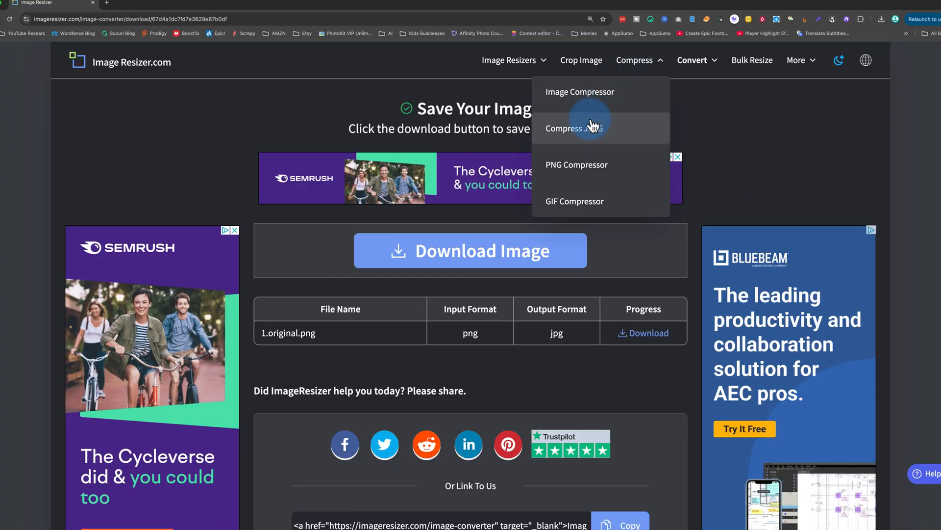
Compress the JPG at 40% quality with the Compress JPEG tool.
{"action": "left_click", "coordinate": [572, 128]}
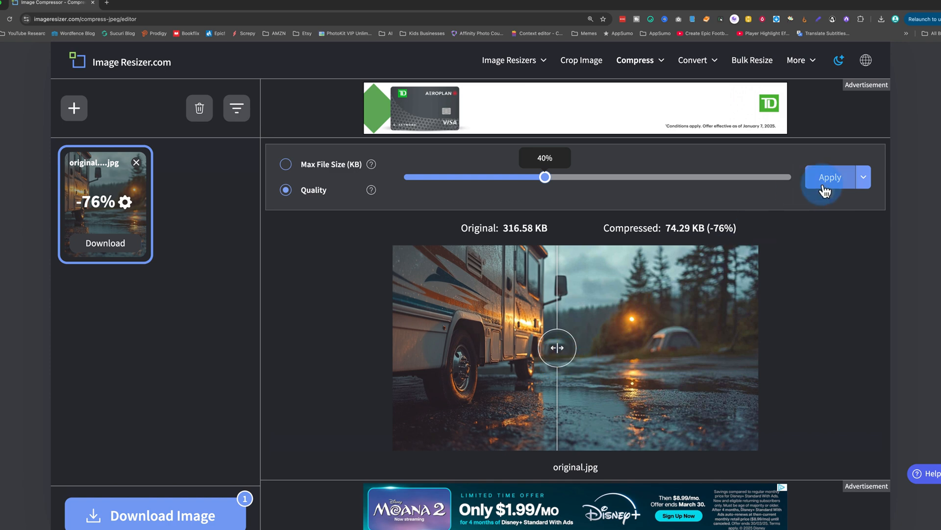
{"action": "left_click", "coordinate": [635, 60]}
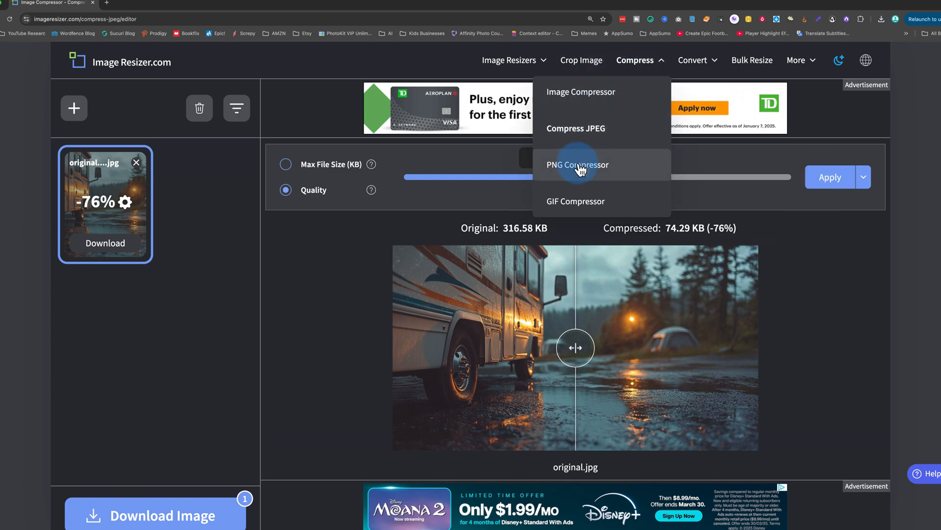
Leave the JPEG editor for the PNG Compressor and compare the before/after split.
{"action": "left_click", "coordinate": [577, 165]}
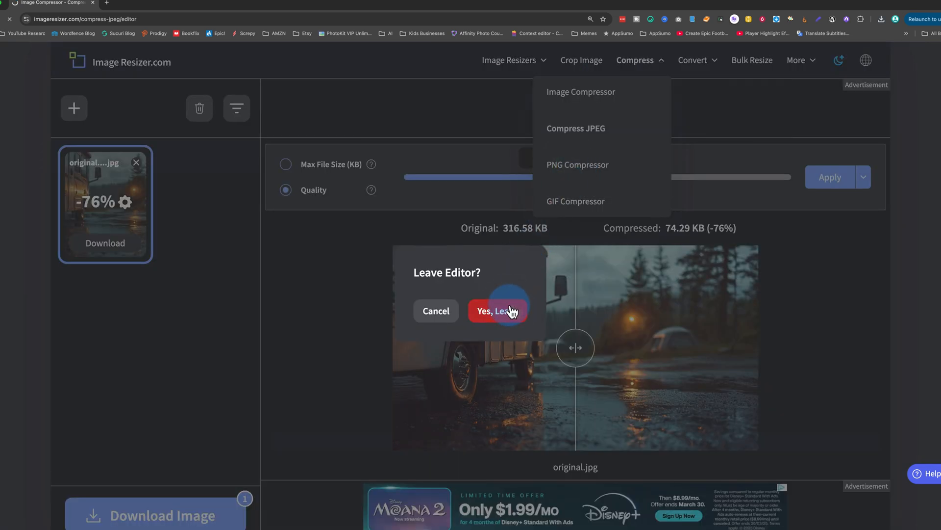
{"action": "left_click", "coordinate": [498, 311]}
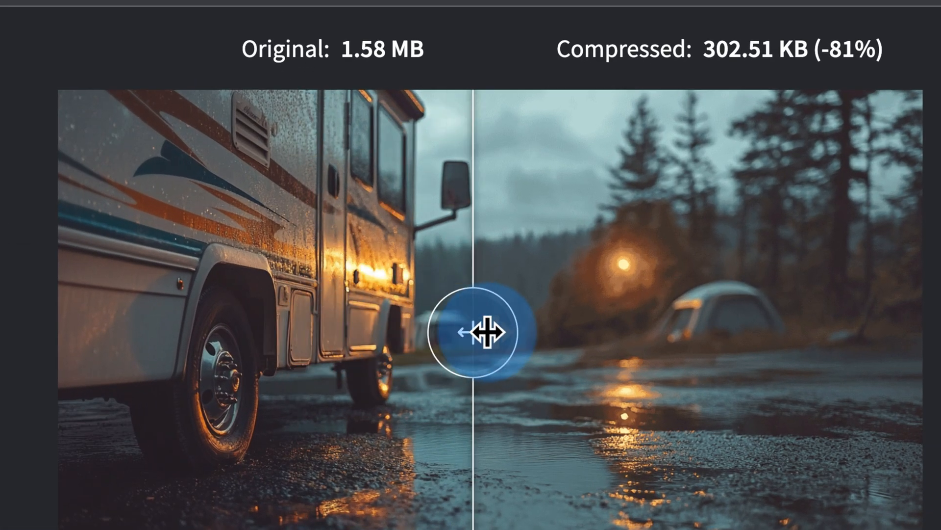
{"action": "left_click_drag", "start_coordinate": [474, 332], "coordinate": [567, 333]}
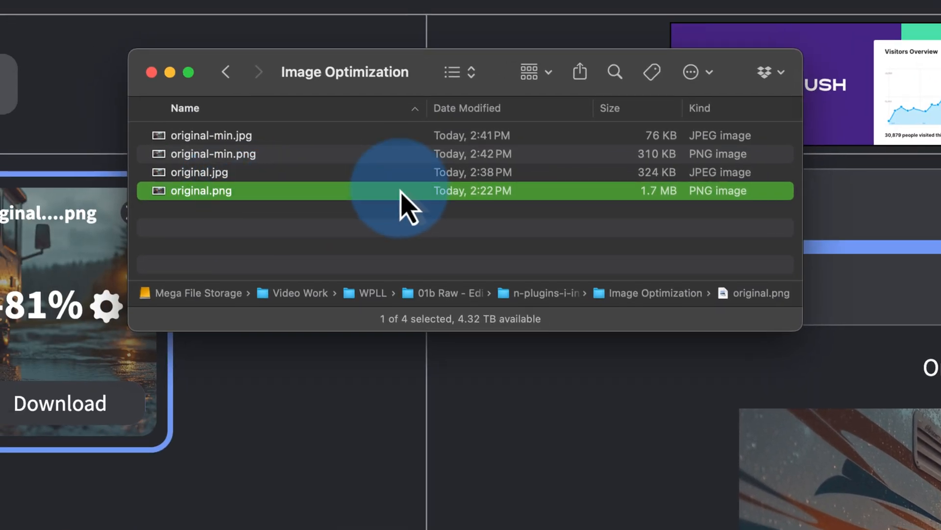
Check the sizes of original.png and original.jpg in Finder and preview original-min.jpg.
{"action": "left_click", "coordinate": [213, 154]}
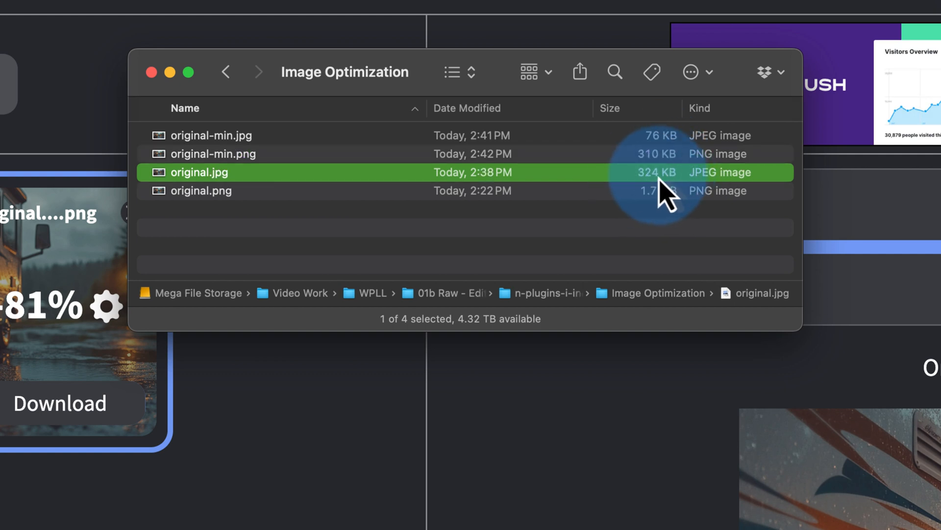
{"action": "left_click", "coordinate": [211, 135]}
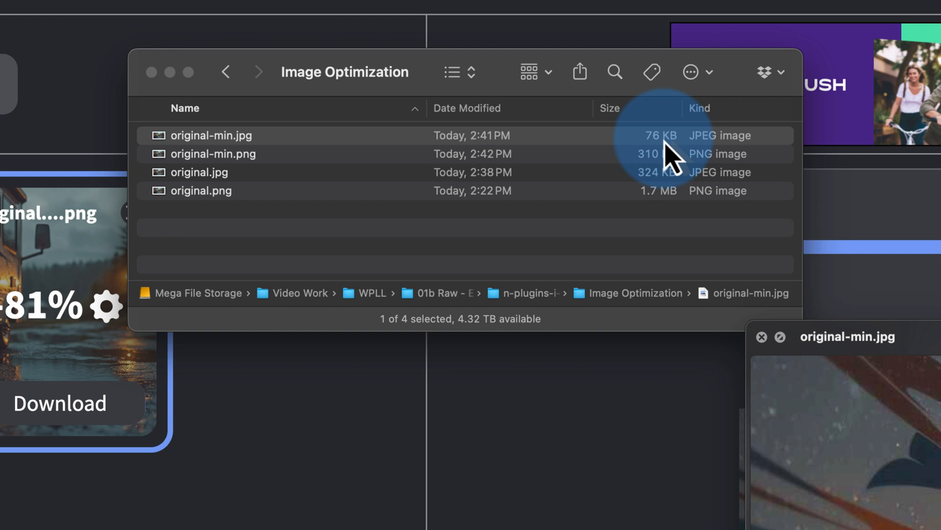
{"action": "left_click", "coordinate": [213, 154]}
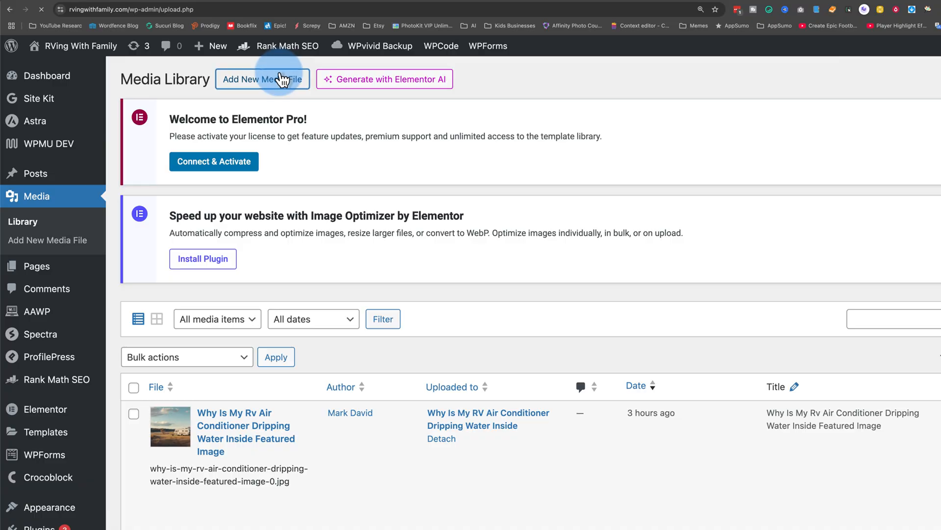
Start adding new media files to the WordPress media library.
{"action": "left_click", "coordinate": [263, 79]}
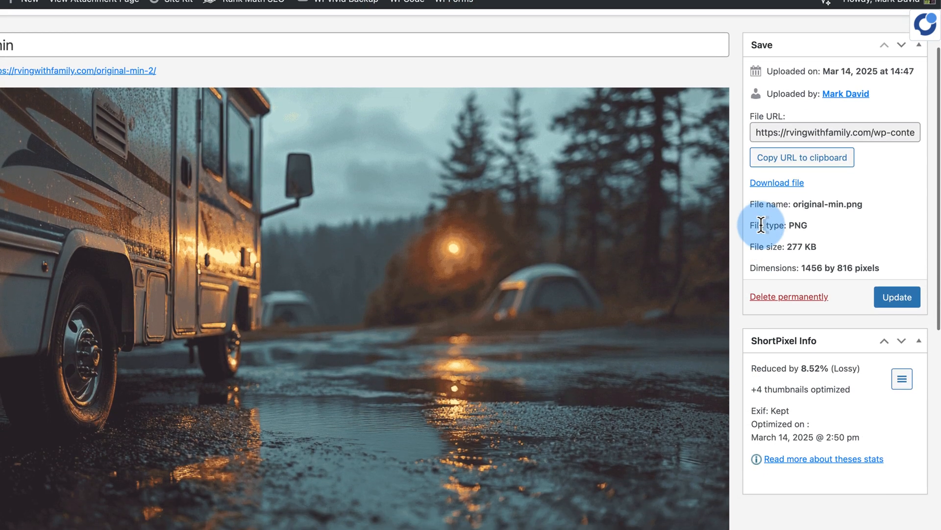
{"action": "mouse_move", "coordinate": [688, 218]}
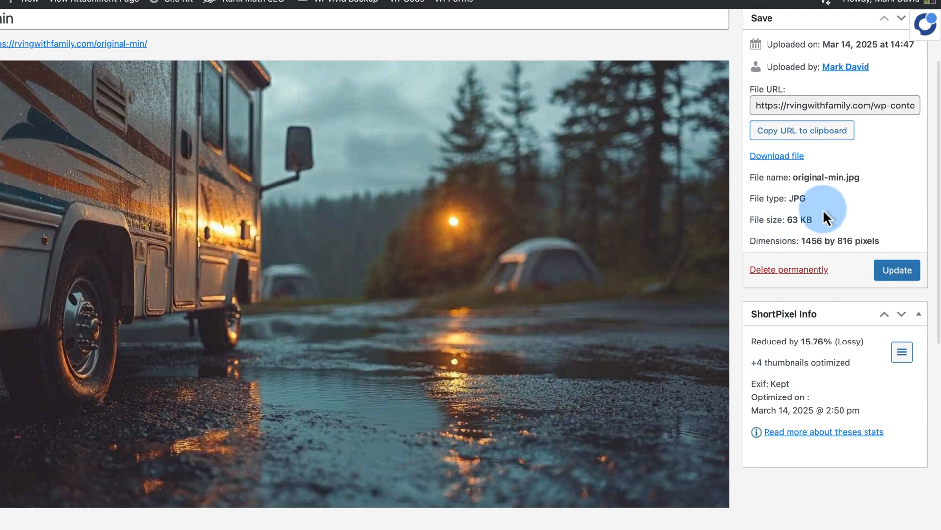
{"action": "mouse_move", "coordinate": [783, 218]}
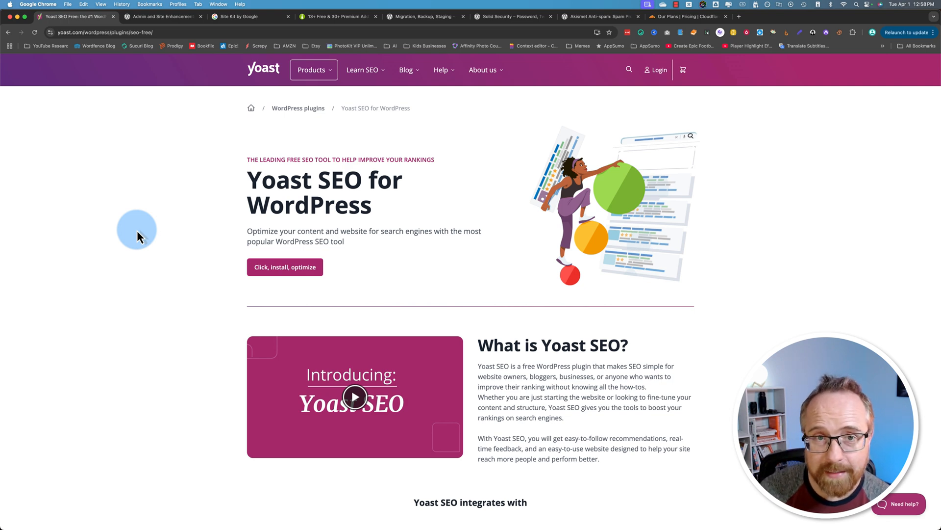
Scroll through the Yoast SEO plugin page's feature and premium sections.
{"action": "scroll", "scroll_direction": "down", "scroll_amount": 3}
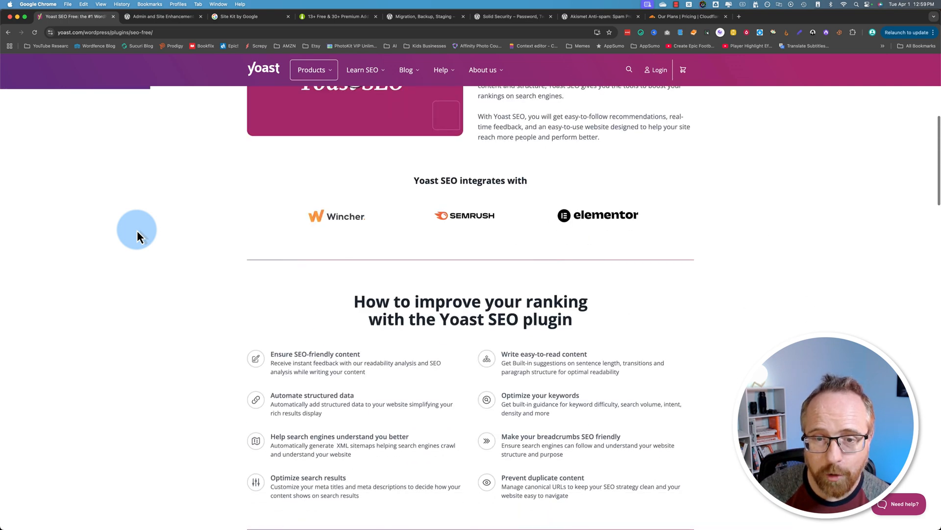
{"action": "scroll", "scroll_direction": "down", "scroll_amount": 3}
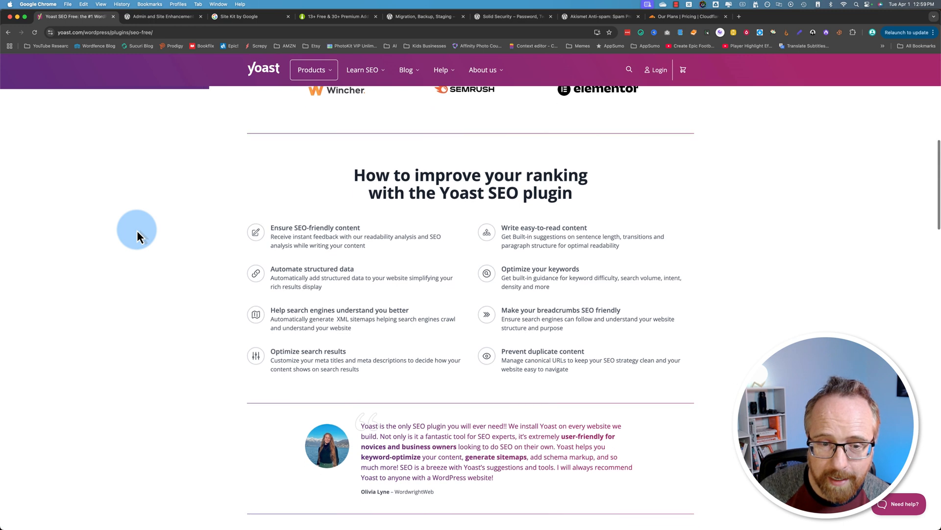
{"action": "scroll", "scroll_direction": "down", "scroll_amount": 3}
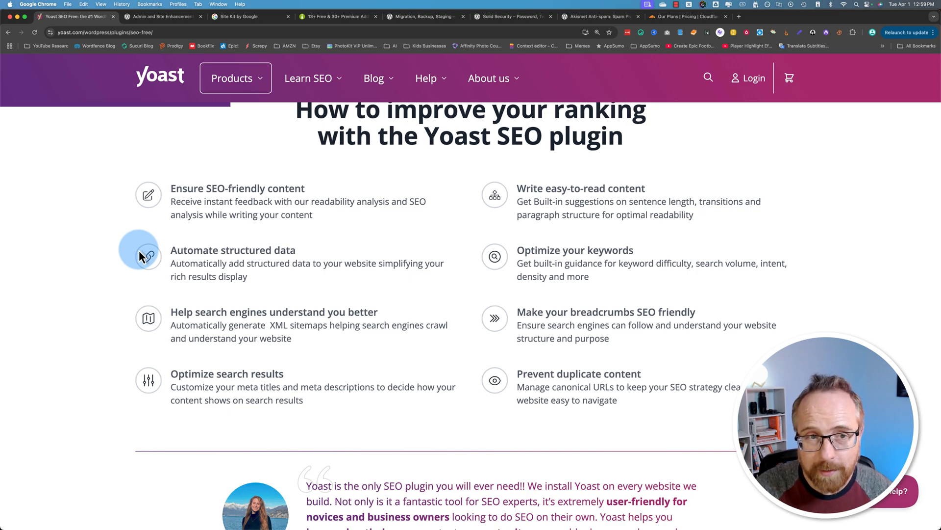
{"action": "scroll", "scroll_direction": "down", "scroll_amount": 3}
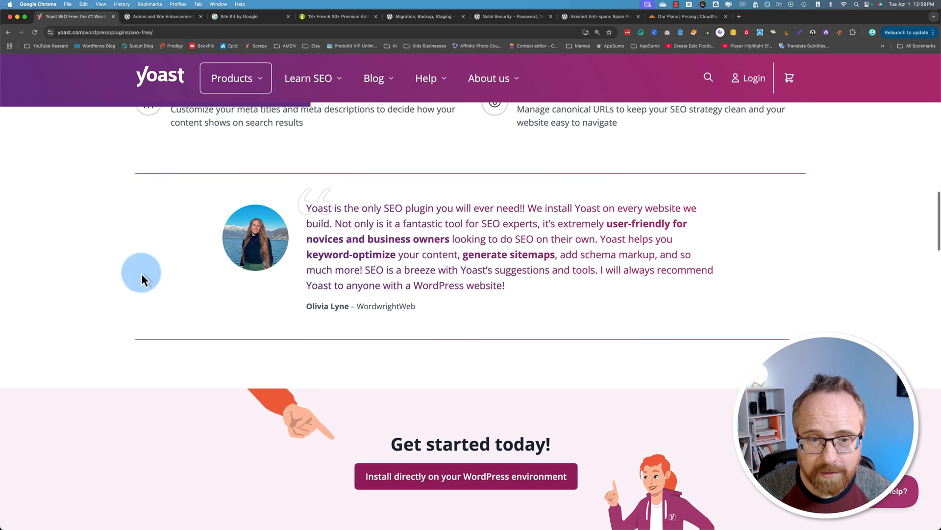
{"action": "scroll", "scroll_direction": "down", "scroll_amount": 3}
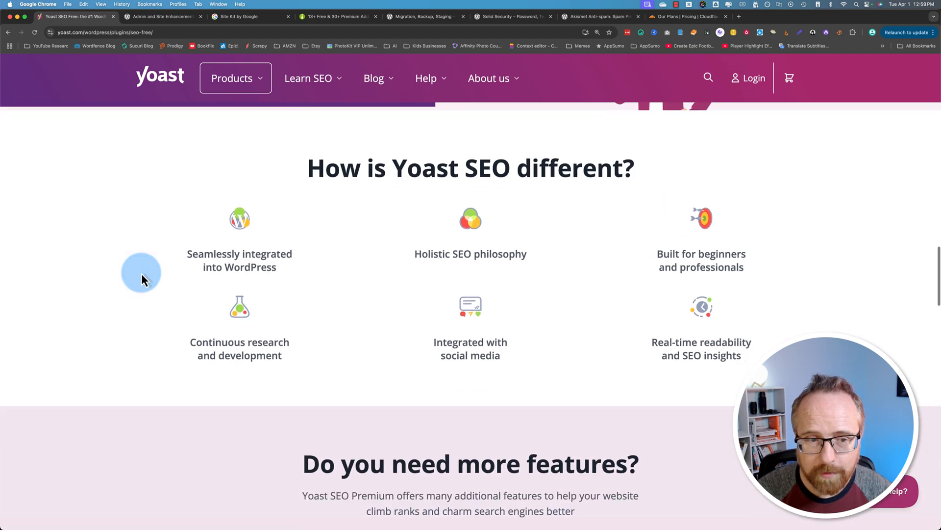
{"action": "scroll", "scroll_direction": "down", "scroll_amount": 3}
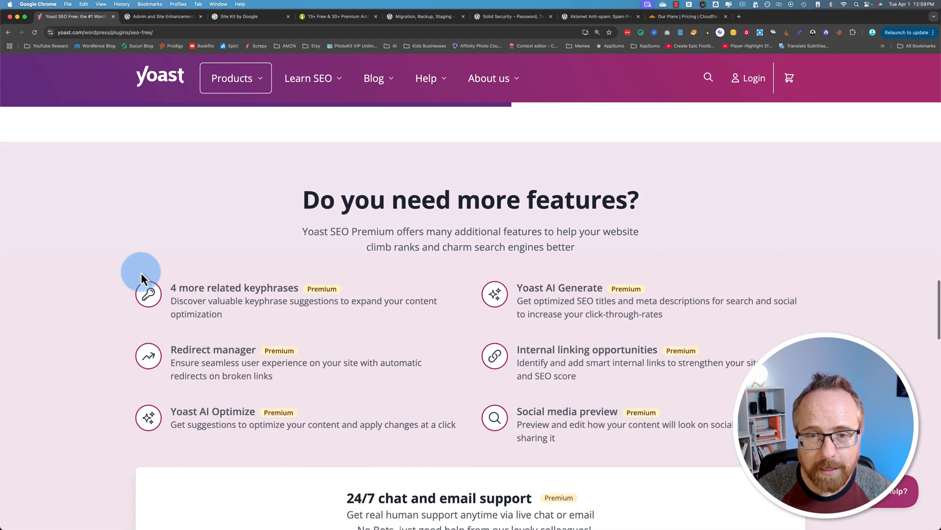
{"action": "scroll", "scroll_direction": "down", "scroll_amount": 3}
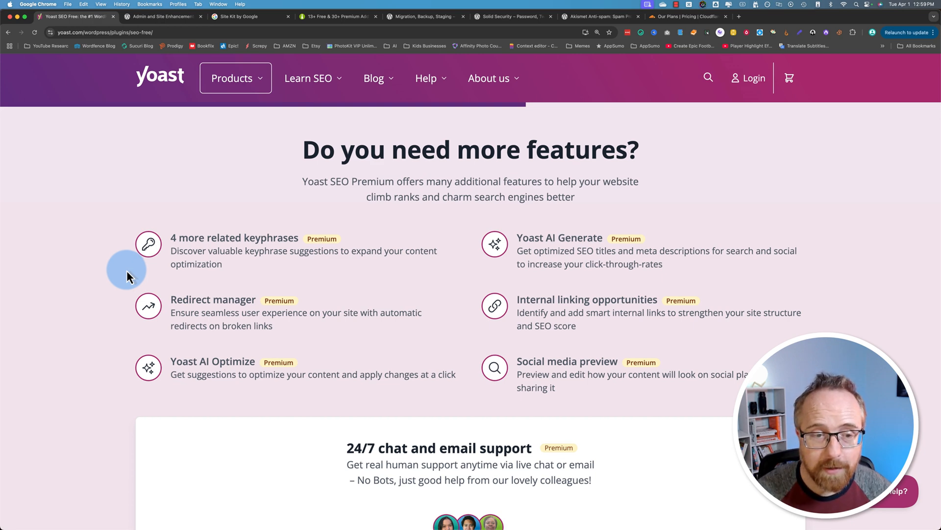
{"action": "scroll", "scroll_direction": "down", "scroll_amount": 3}
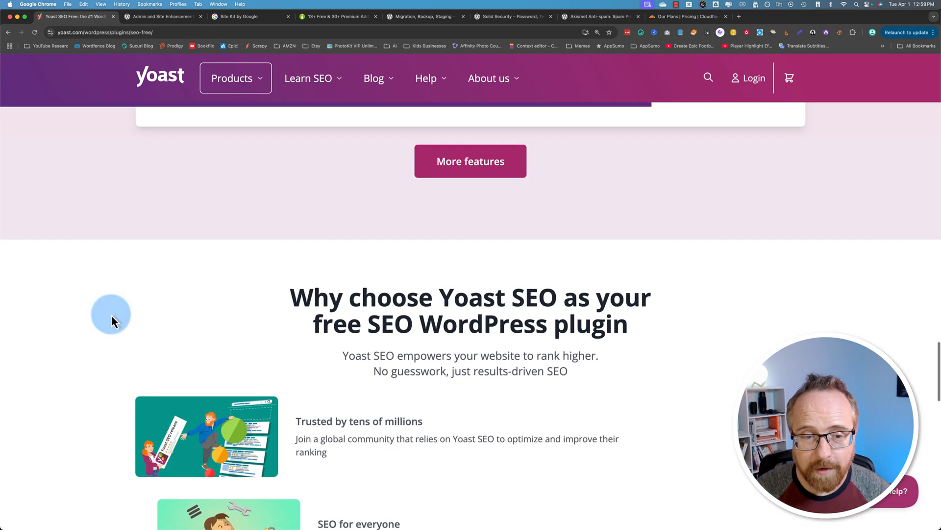
{"action": "scroll", "scroll_direction": "down", "scroll_amount": 3}
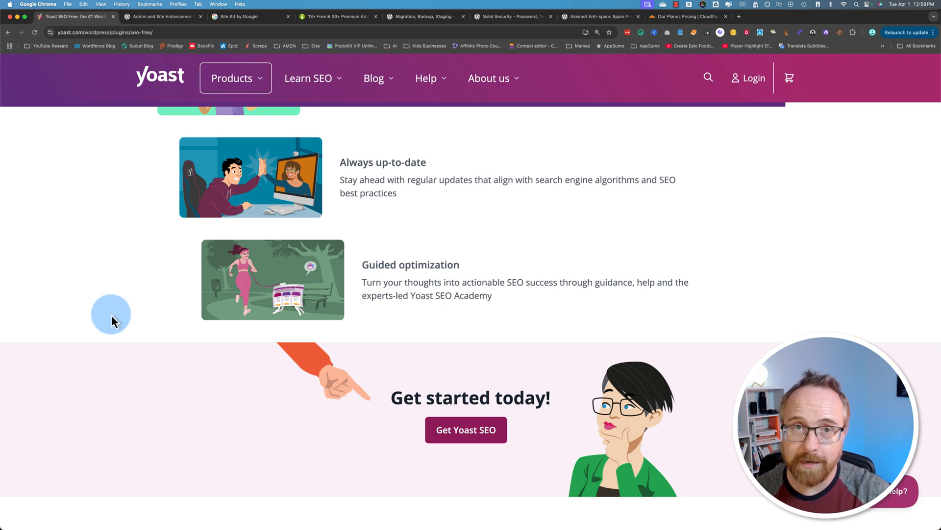
{"action": "scroll", "scroll_direction": "down", "scroll_amount": 3}
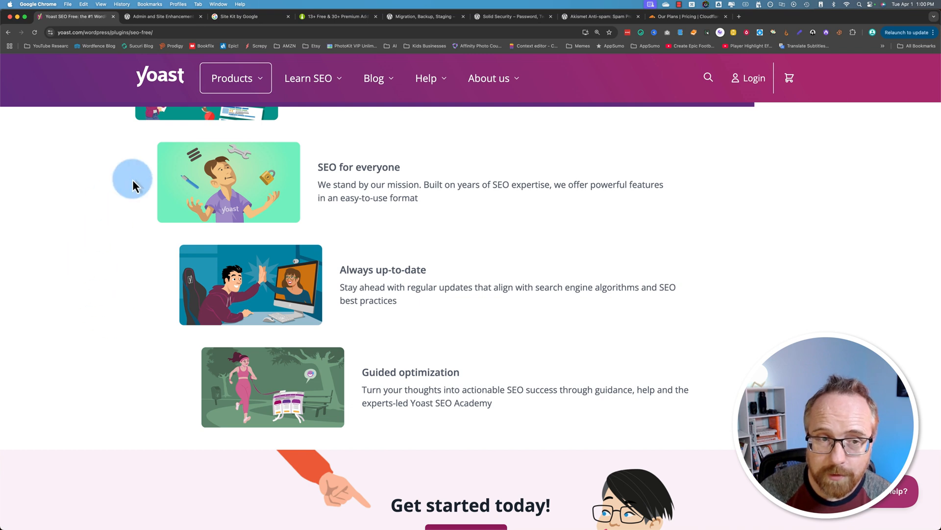
{"action": "mouse_move", "coordinate": [109, 213]}
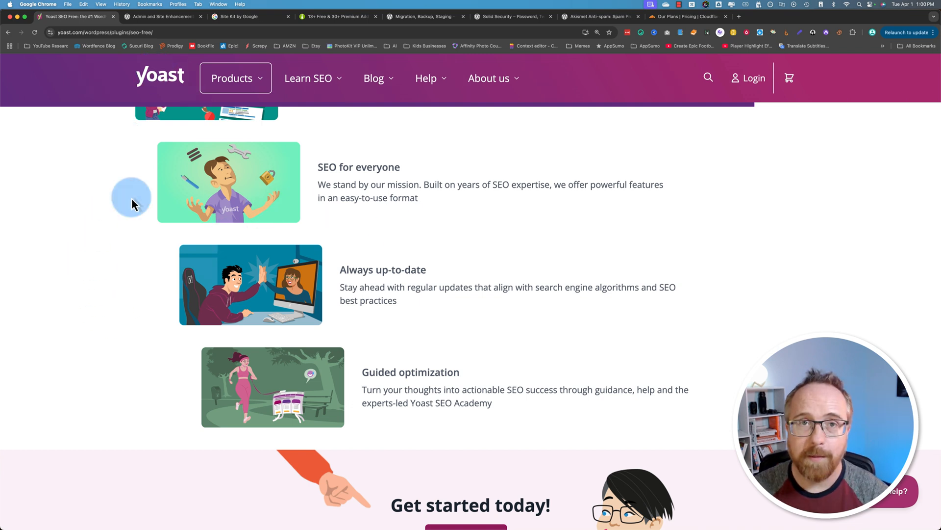
{"action": "mouse_move", "coordinate": [129, 204]}
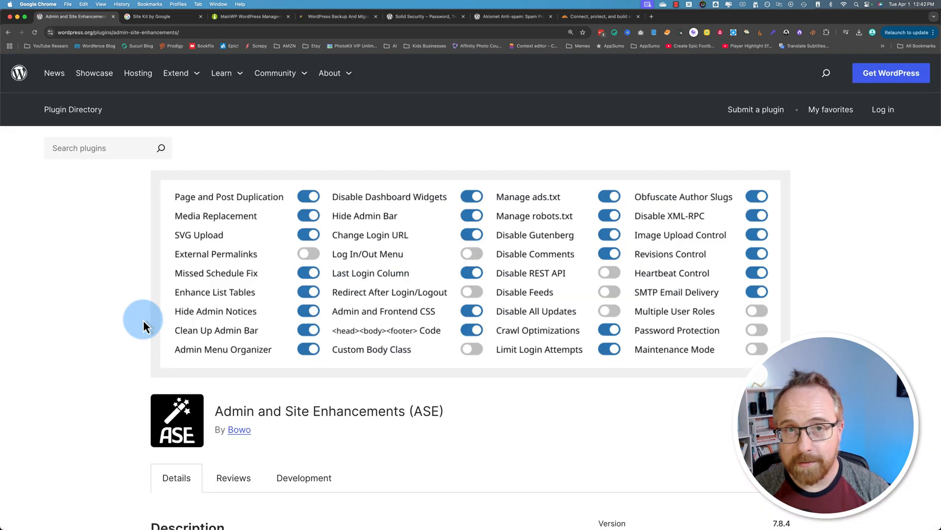
Finish reading the Admin and Site Enhancements listing and switch to the Site Kit by Google tab.
{"action": "scroll", "scroll_direction": "down", "scroll_amount": 3}
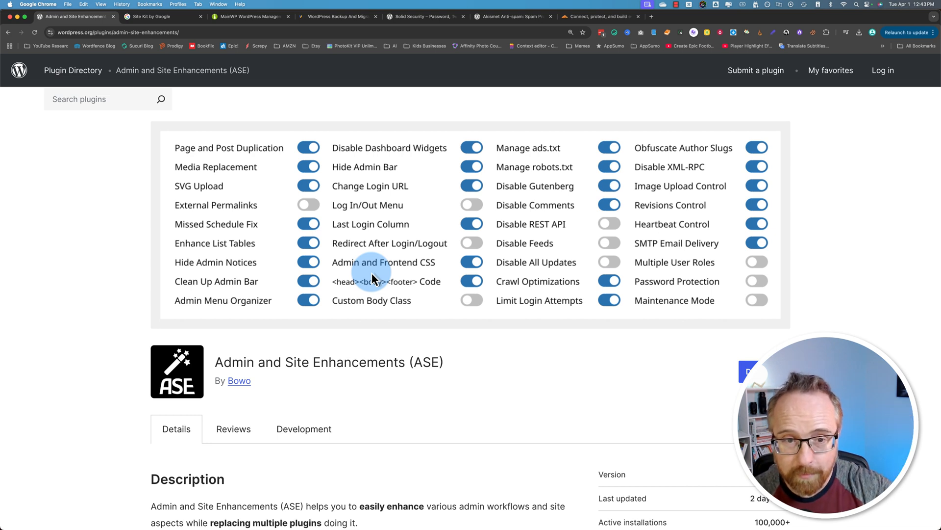
{"action": "mouse_move", "coordinate": [376, 296]}
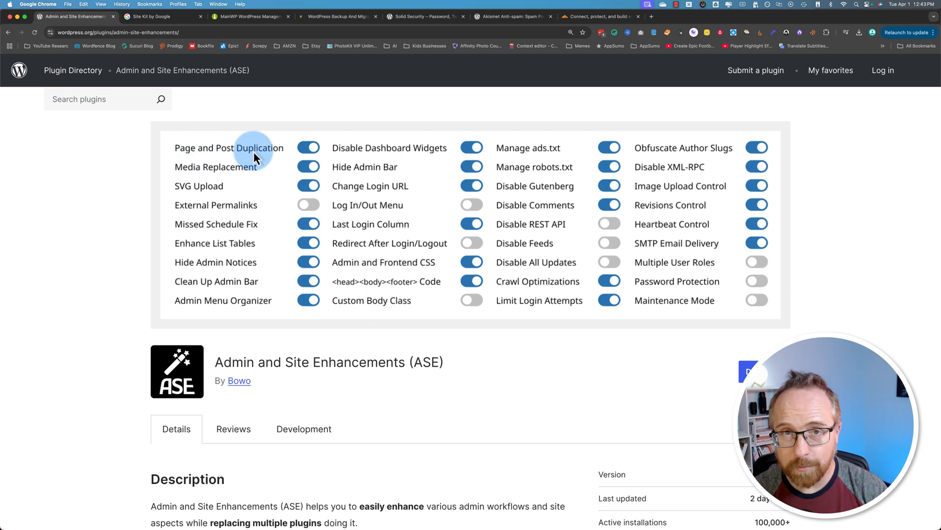
{"action": "mouse_move", "coordinate": [361, 174]}
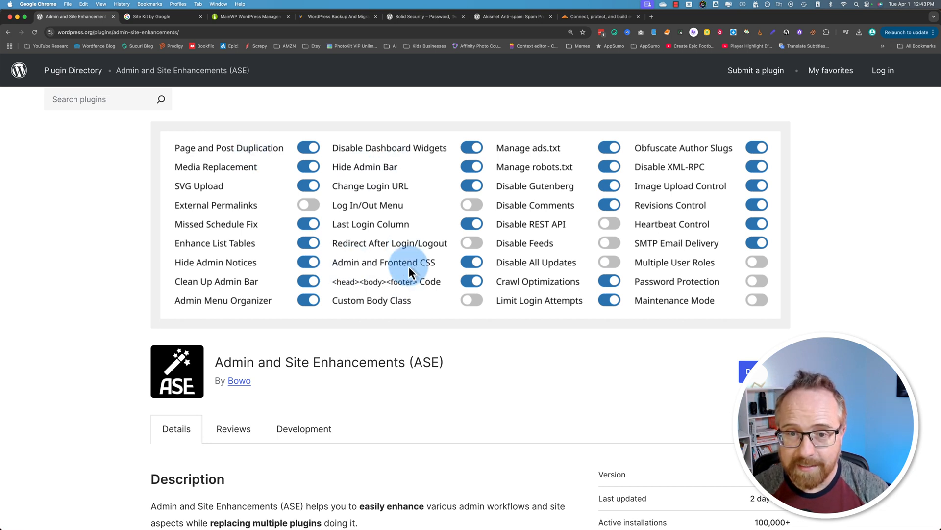
{"action": "mouse_move", "coordinate": [413, 252]}
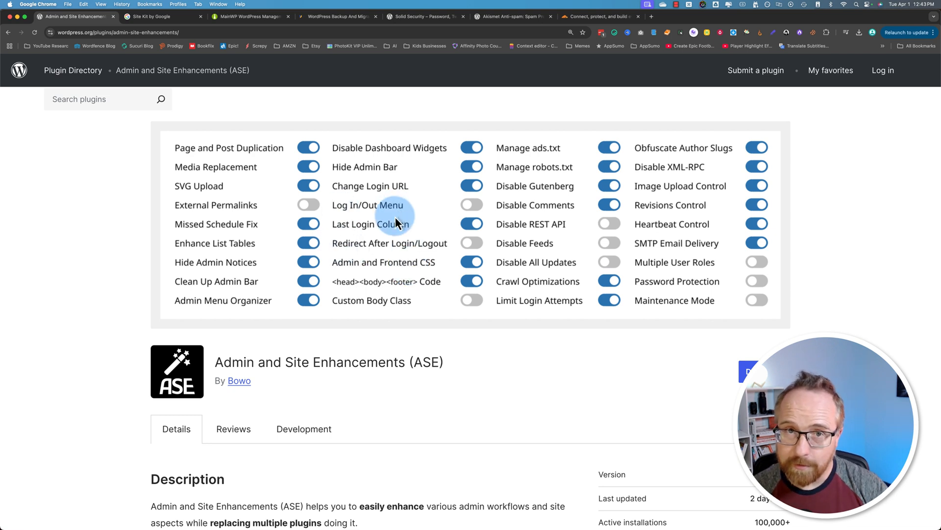
{"action": "mouse_move", "coordinate": [366, 264]}
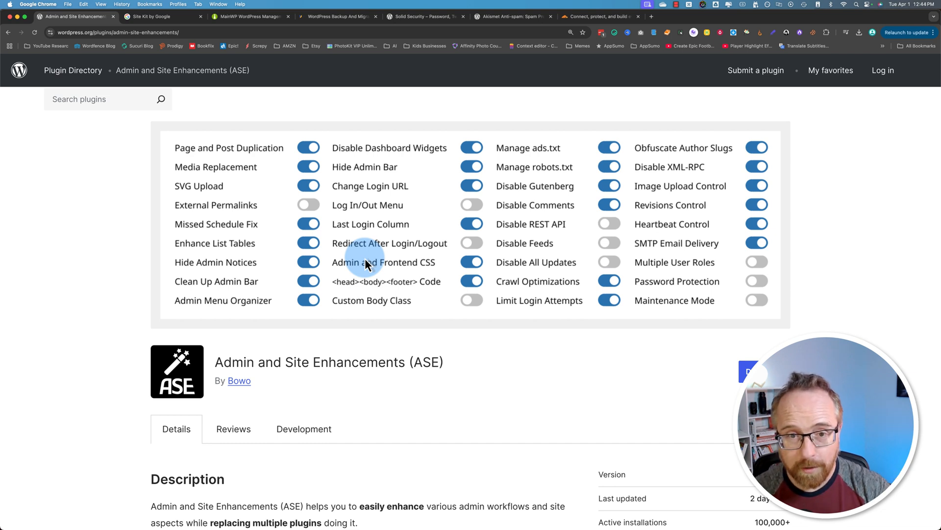
{"action": "mouse_move", "coordinate": [396, 229]}
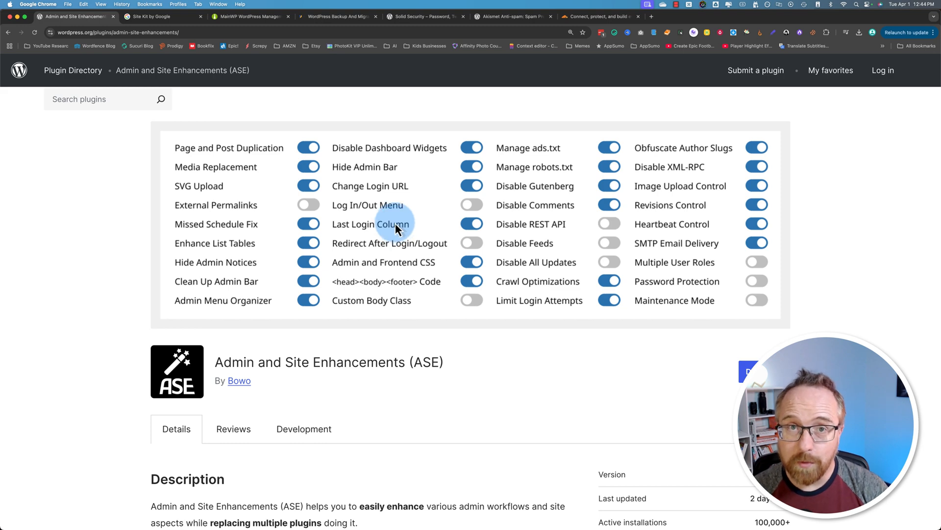
{"action": "left_click", "coordinate": [157, 16]}
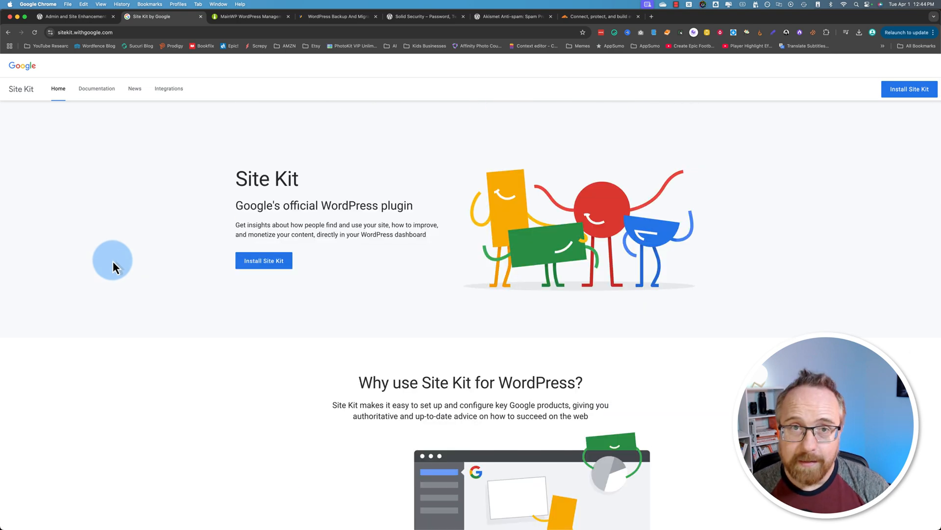
{"action": "scroll", "scroll_direction": "down", "scroll_amount": 3}
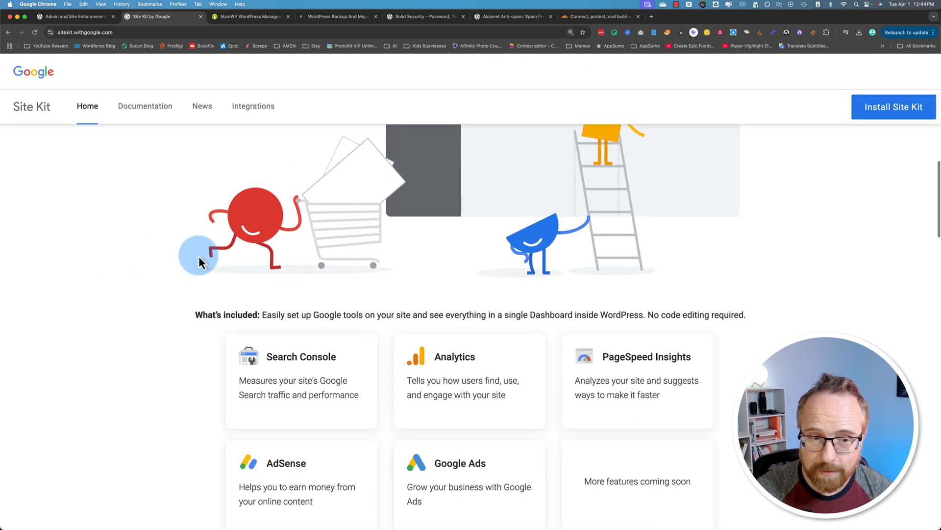
{"action": "scroll", "scroll_direction": "down", "scroll_amount": 3}
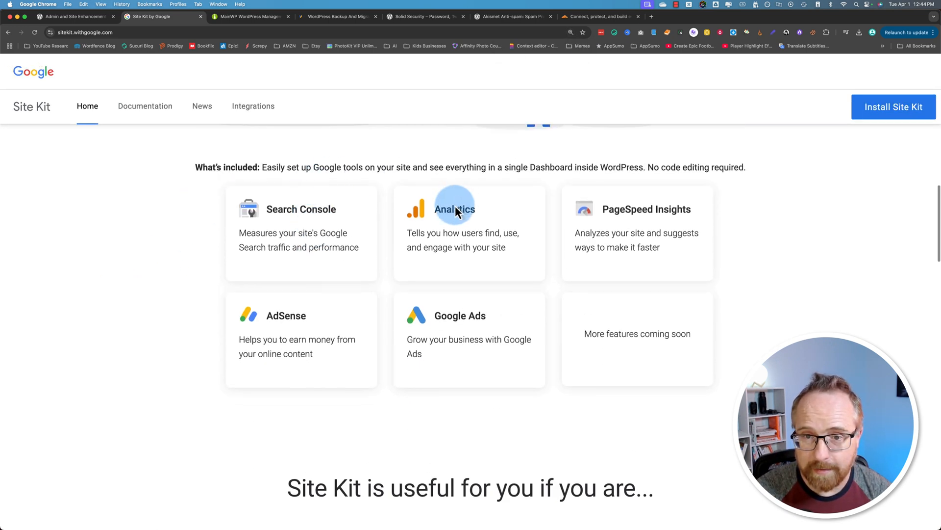
{"action": "mouse_move", "coordinate": [194, 319]}
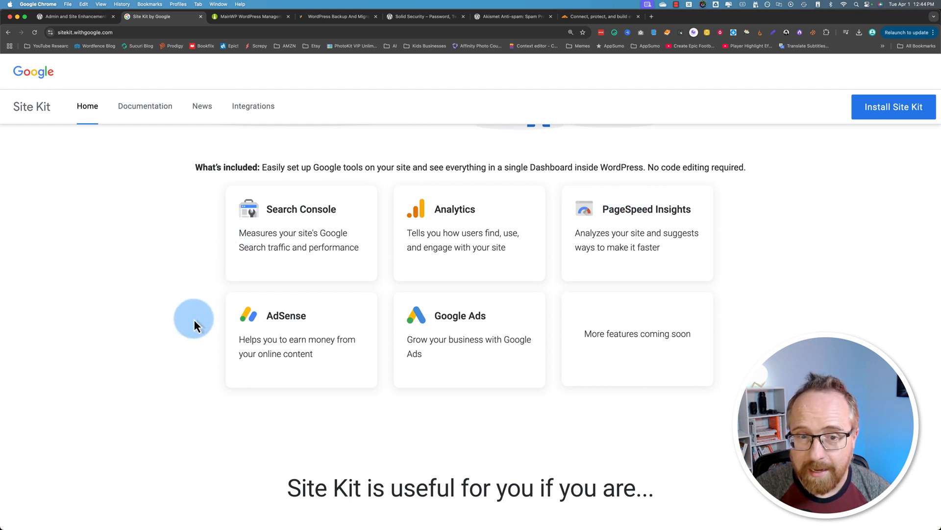
{"action": "mouse_move", "coordinate": [393, 225]}
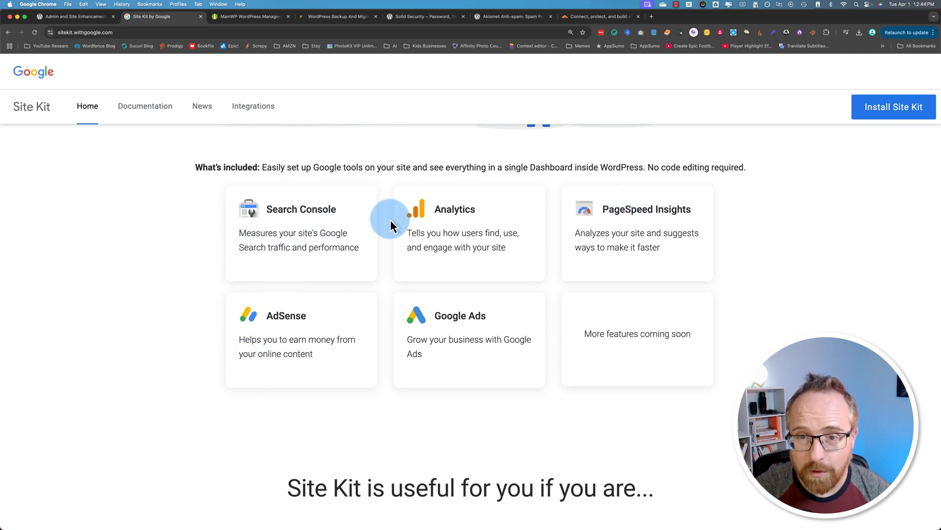
{"action": "mouse_move", "coordinate": [504, 255]}
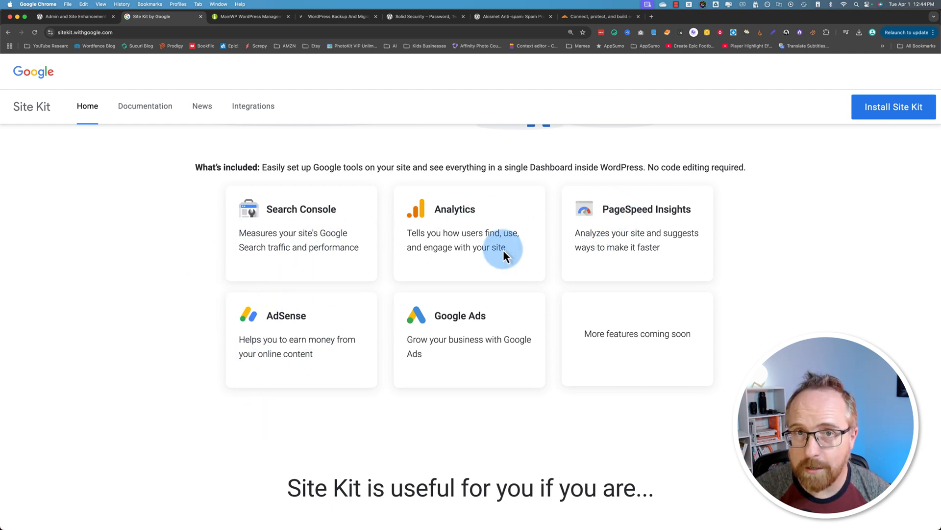
{"action": "mouse_move", "coordinate": [609, 262]}
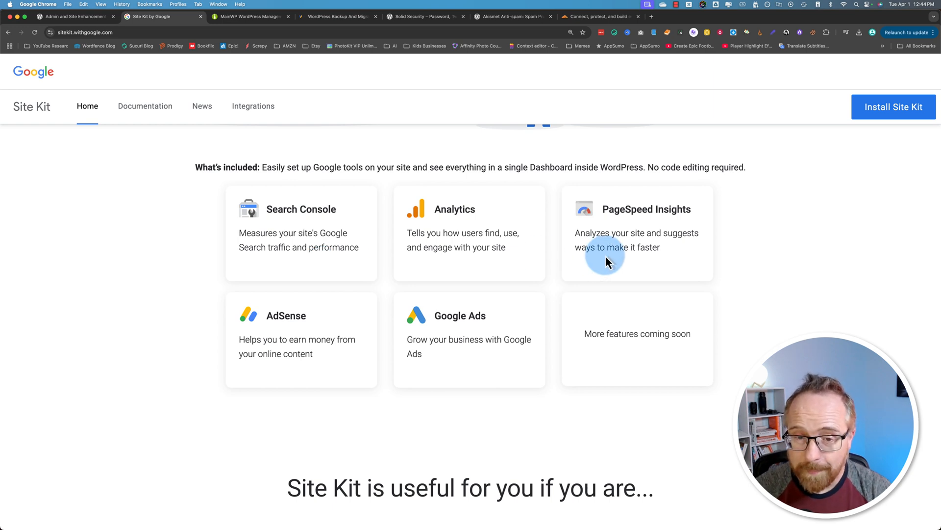
{"action": "mouse_move", "coordinate": [458, 337]}
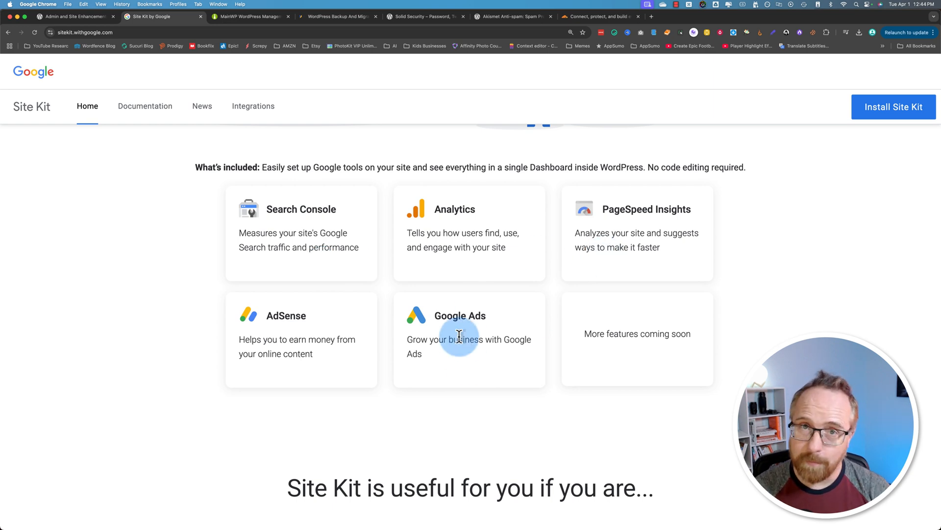
{"action": "mouse_move", "coordinate": [501, 322]}
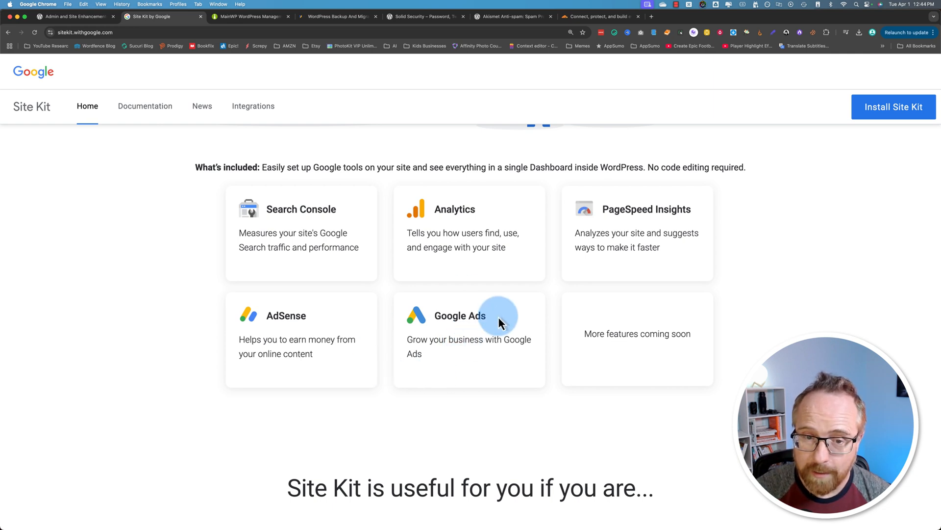
{"action": "mouse_move", "coordinate": [469, 343]}
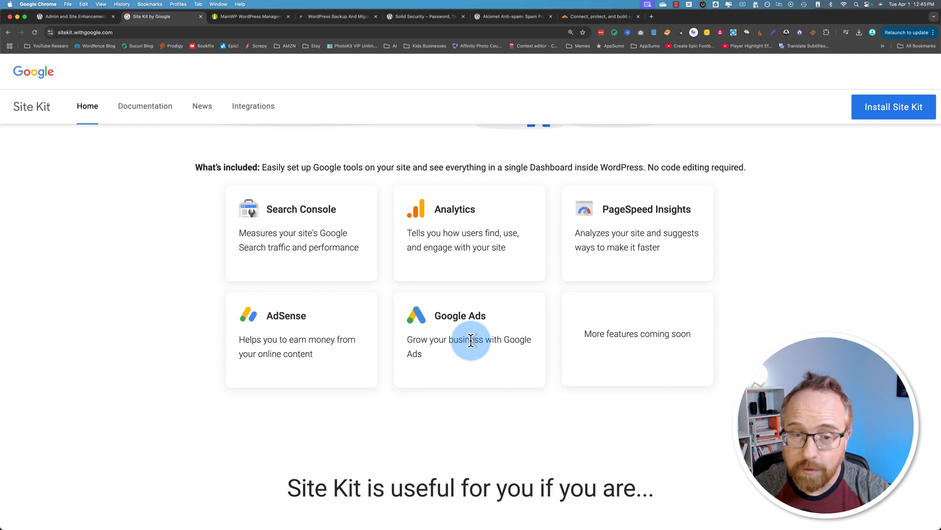
{"action": "mouse_move", "coordinate": [286, 234]}
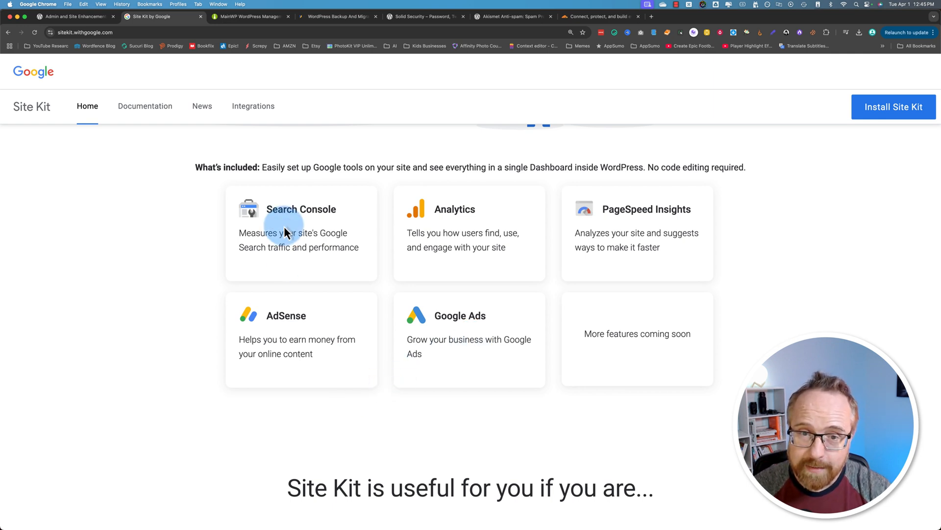
{"action": "mouse_move", "coordinate": [598, 232]}
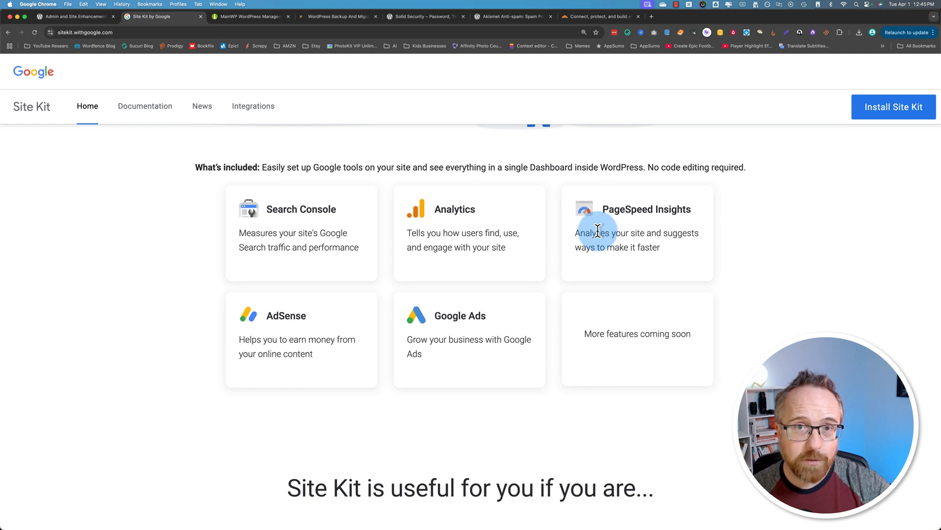
{"action": "mouse_move", "coordinate": [318, 238]}
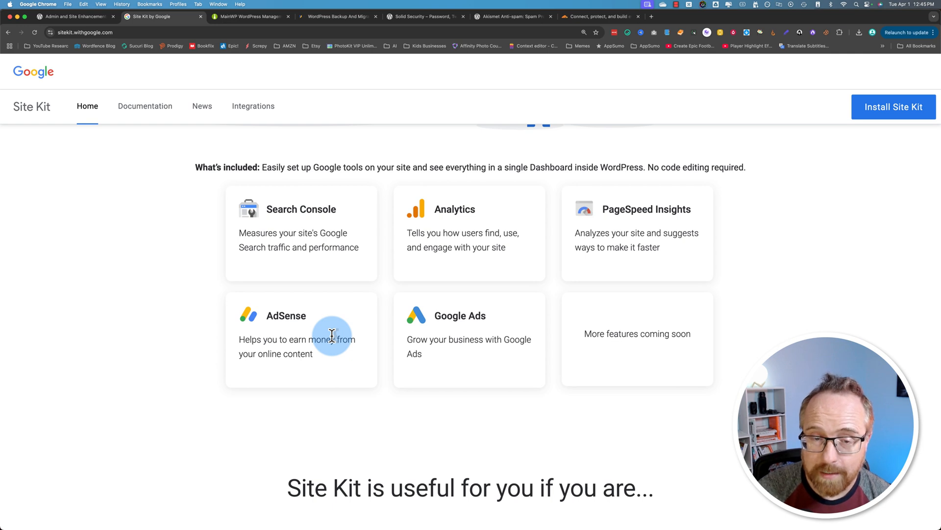
{"action": "mouse_move", "coordinate": [336, 288]}
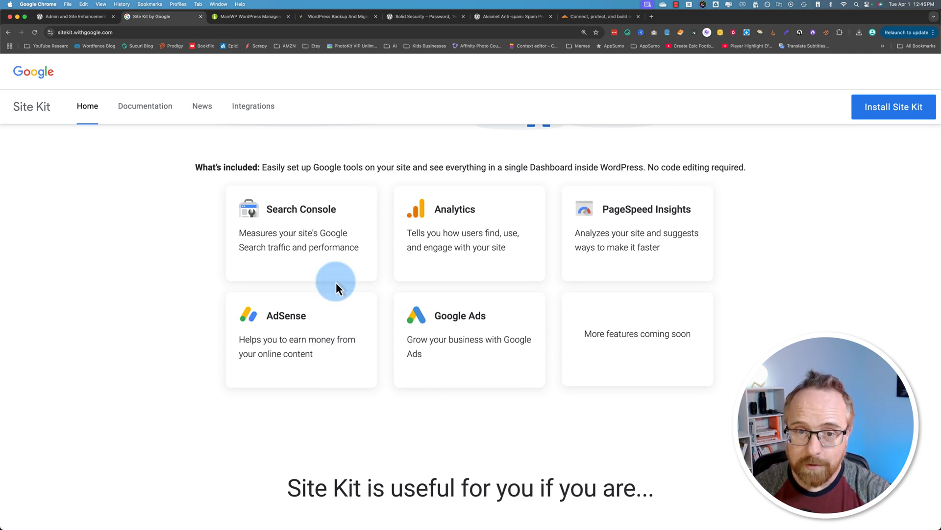
{"action": "mouse_move", "coordinate": [367, 267]}
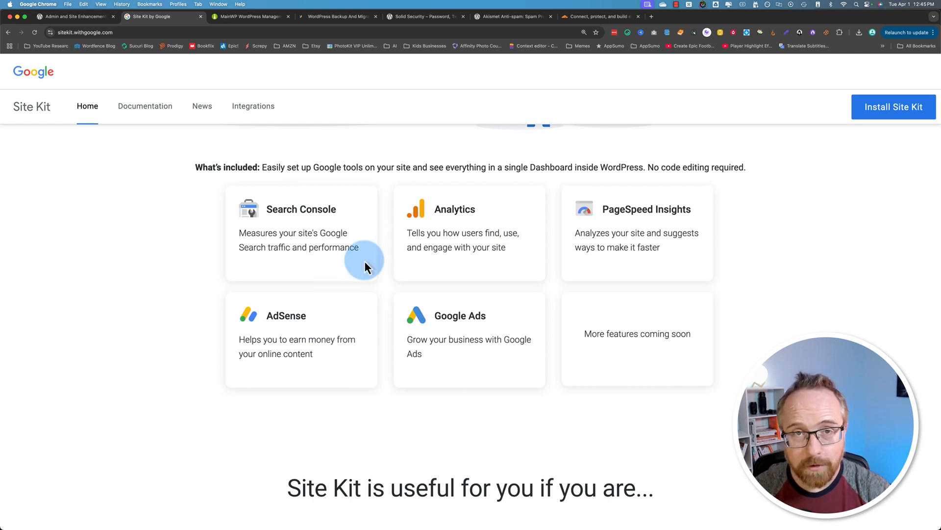
{"action": "mouse_move", "coordinate": [354, 293]}
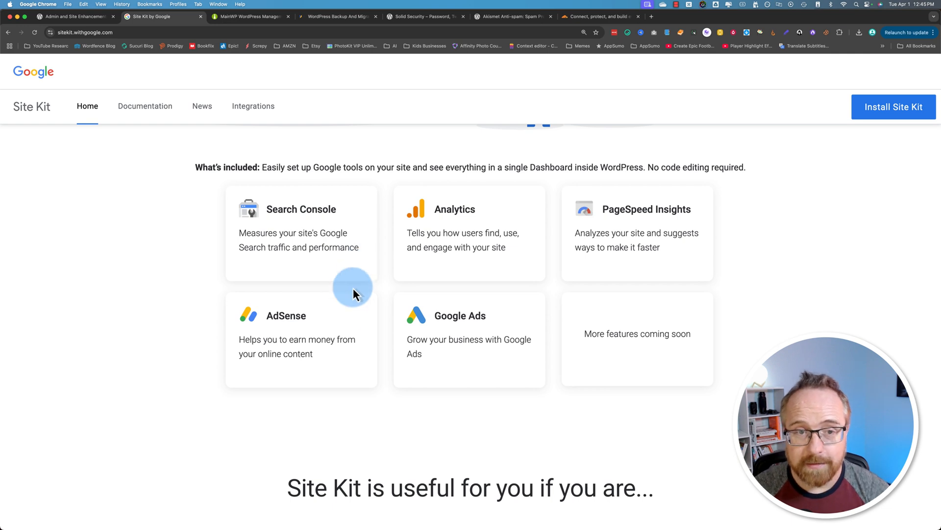
{"action": "mouse_move", "coordinate": [569, 246]}
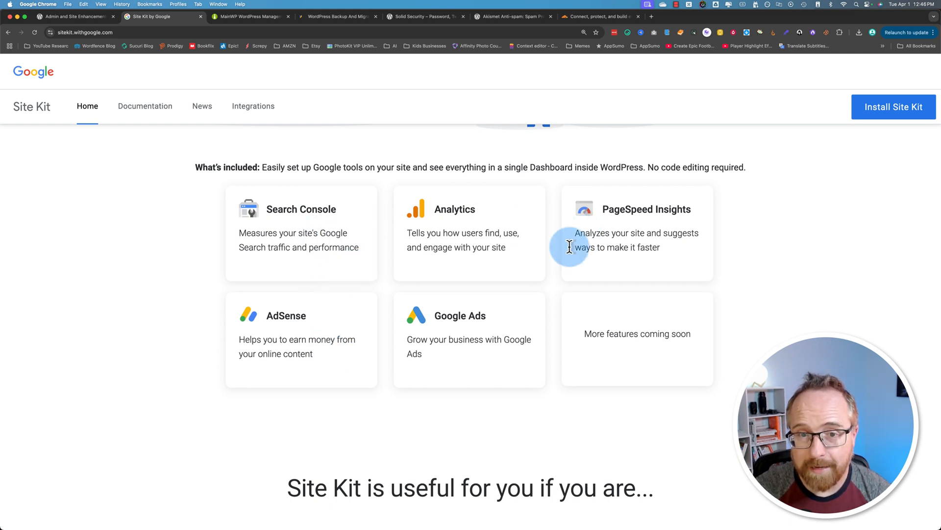
{"action": "mouse_move", "coordinate": [516, 255]}
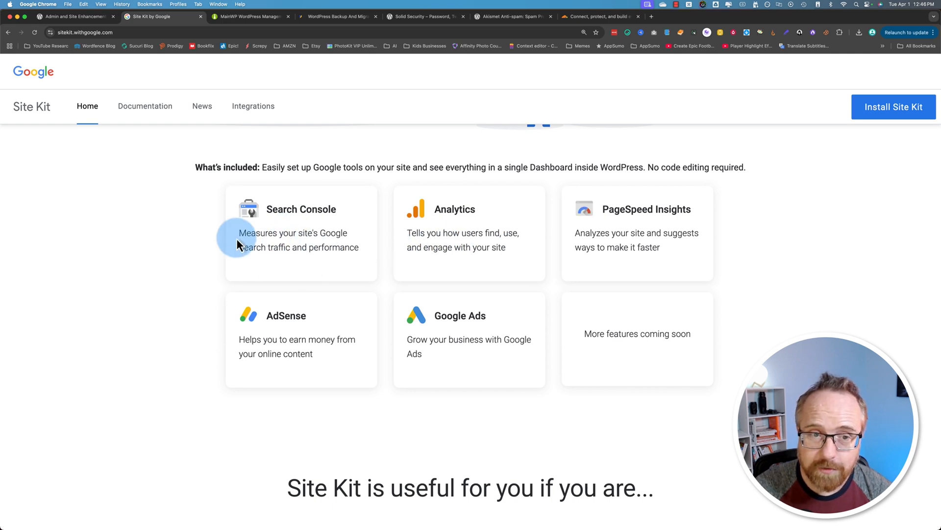
{"action": "mouse_move", "coordinate": [306, 229]}
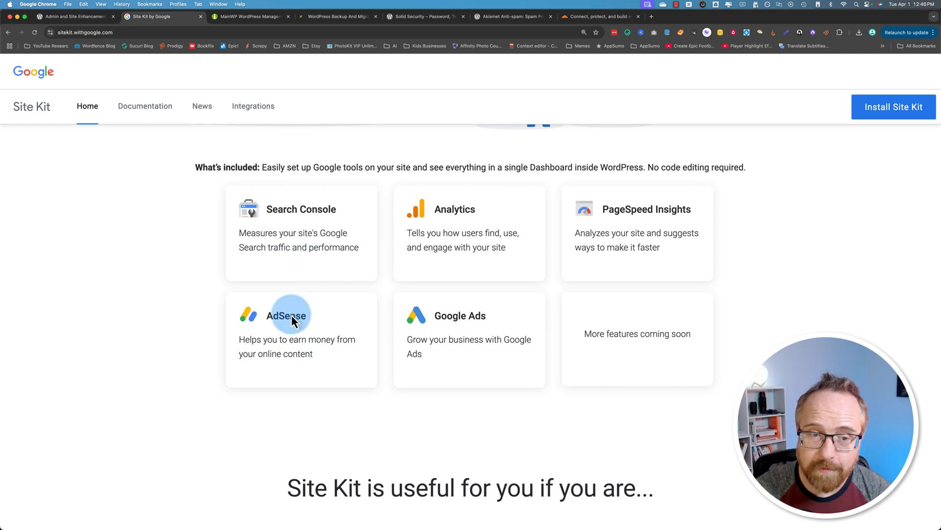
{"action": "mouse_move", "coordinate": [312, 335]}
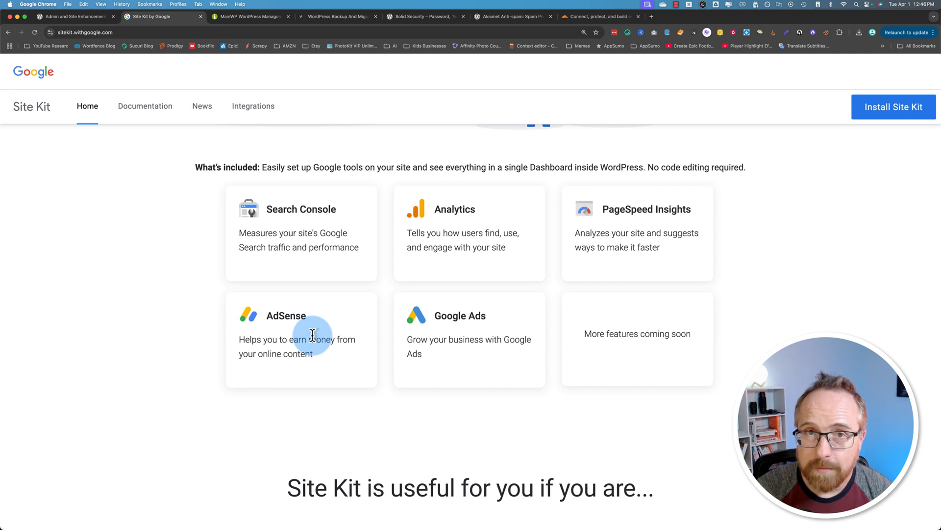
{"action": "mouse_move", "coordinate": [393, 278]}
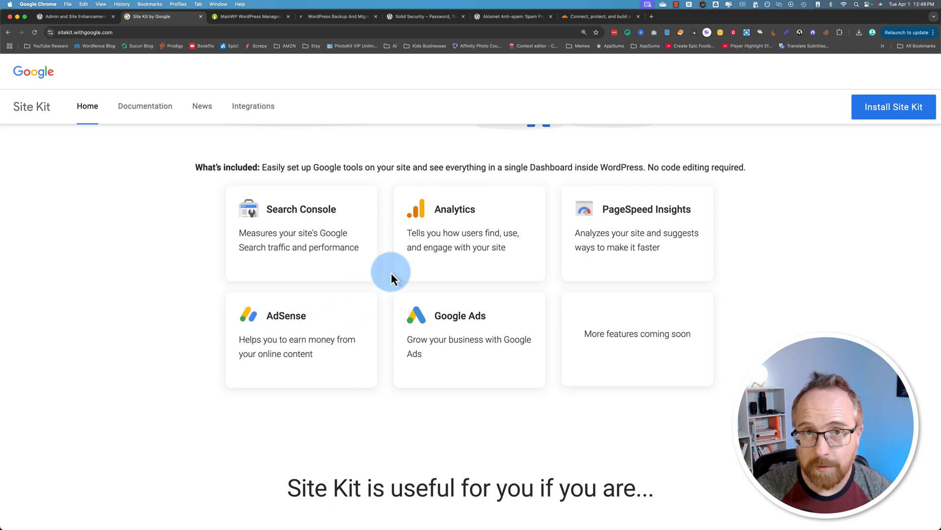
{"action": "mouse_move", "coordinate": [362, 307]}
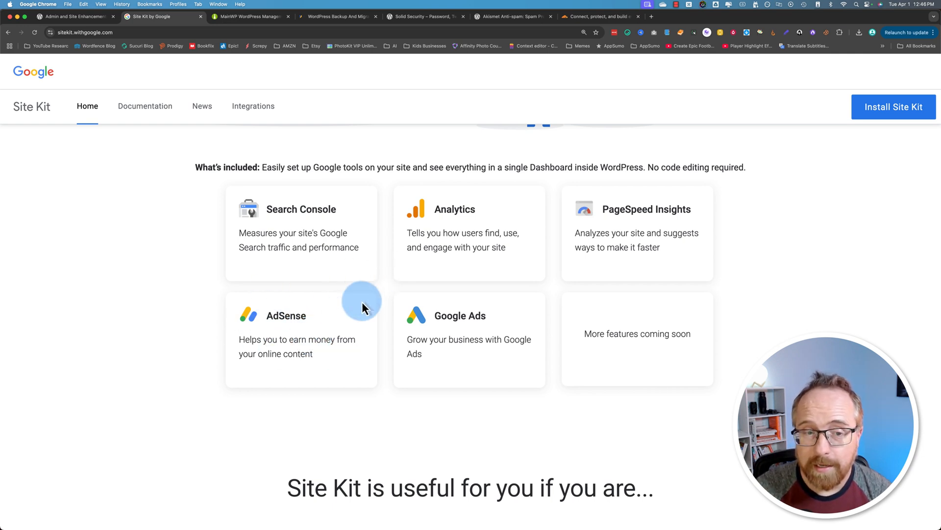
{"action": "mouse_move", "coordinate": [294, 331]}
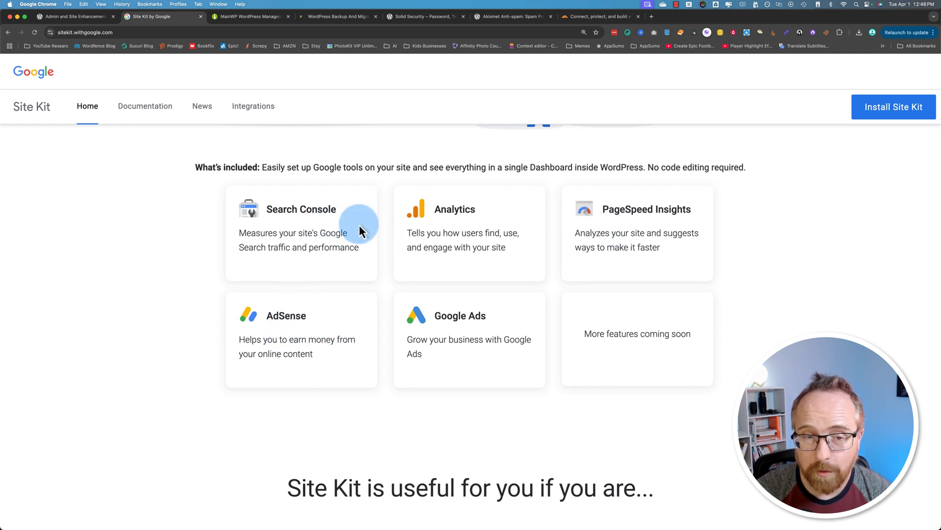
{"action": "mouse_move", "coordinate": [480, 246]}
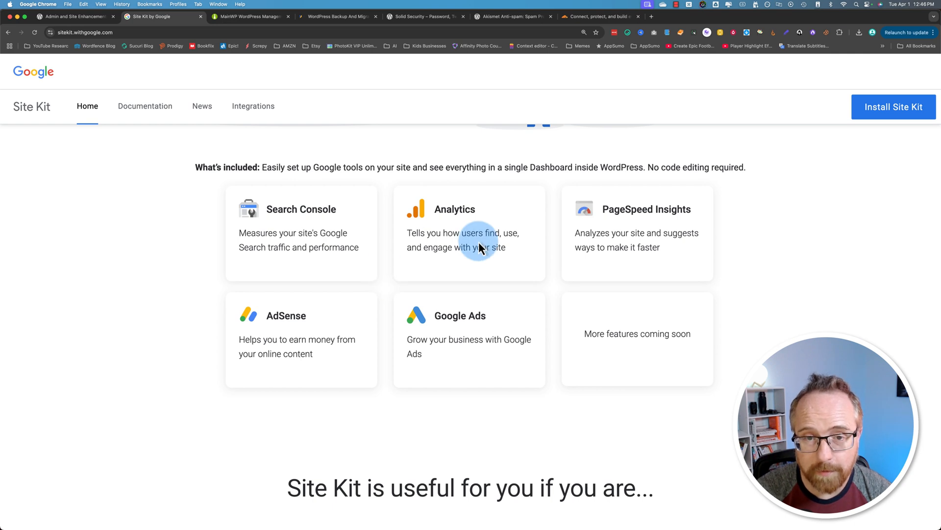
{"action": "mouse_move", "coordinate": [329, 276]}
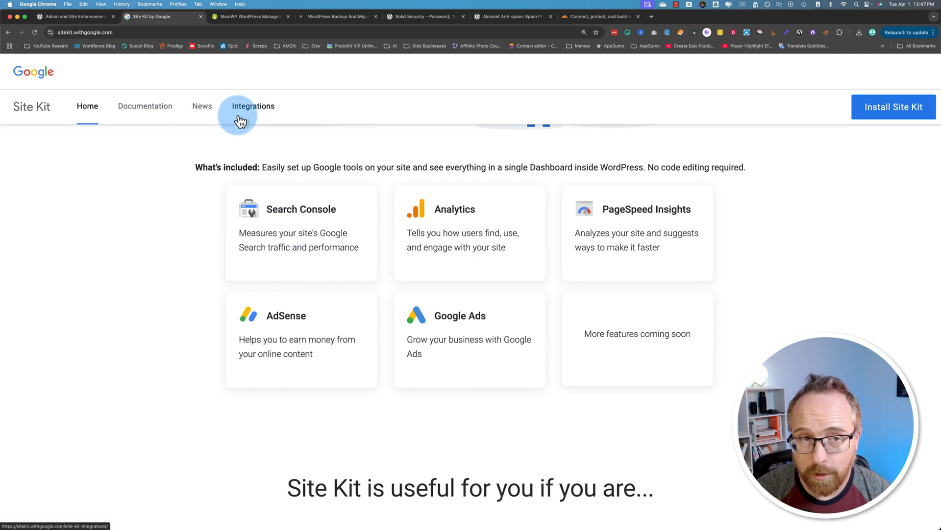
{"action": "left_click", "coordinate": [249, 16]}
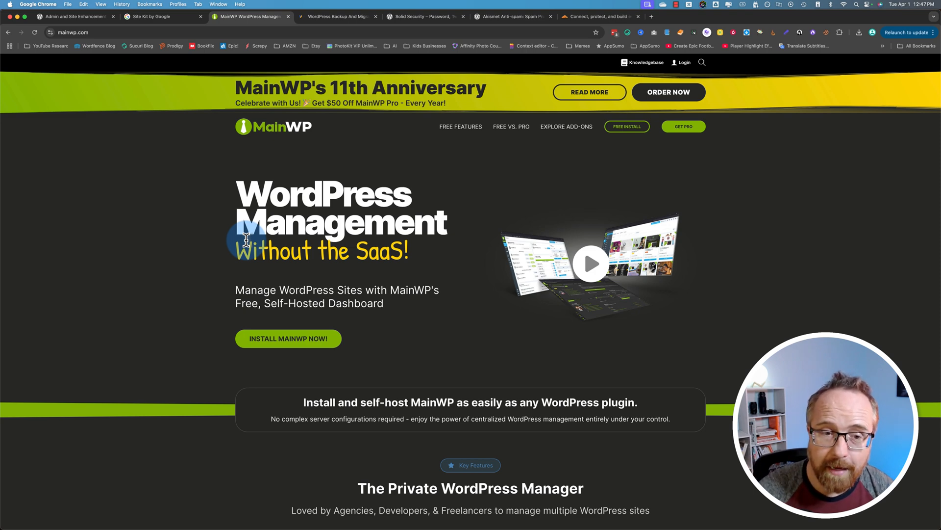
{"action": "scroll", "scroll_direction": "down", "scroll_amount": 3}
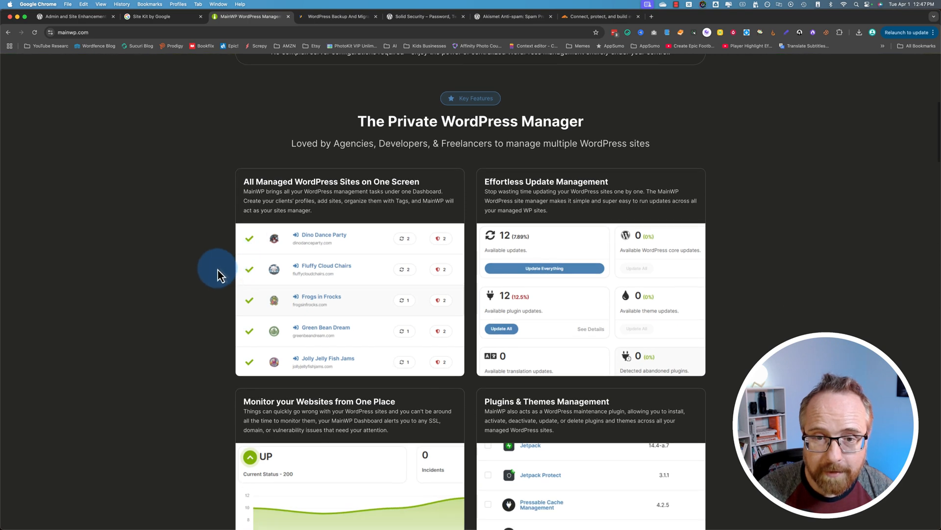
{"action": "scroll", "scroll_direction": "down", "scroll_amount": 3}
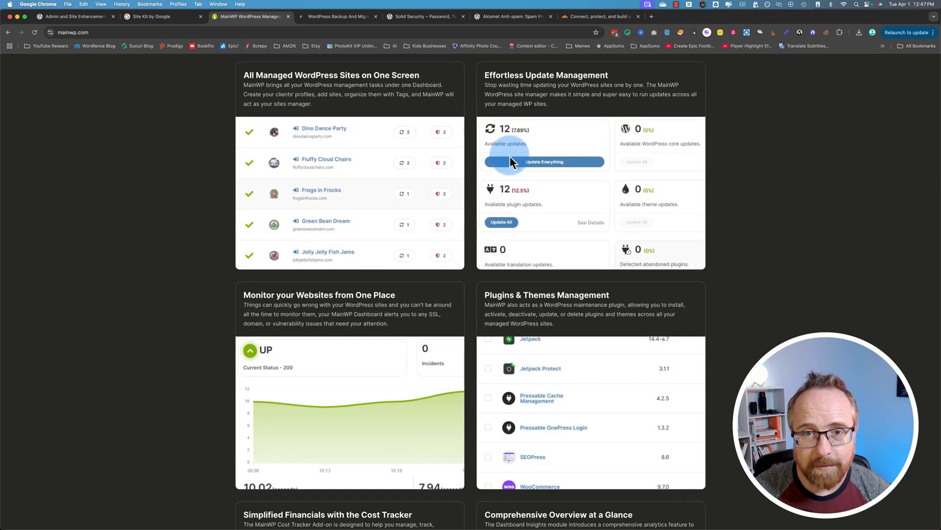
{"action": "mouse_move", "coordinate": [587, 186]}
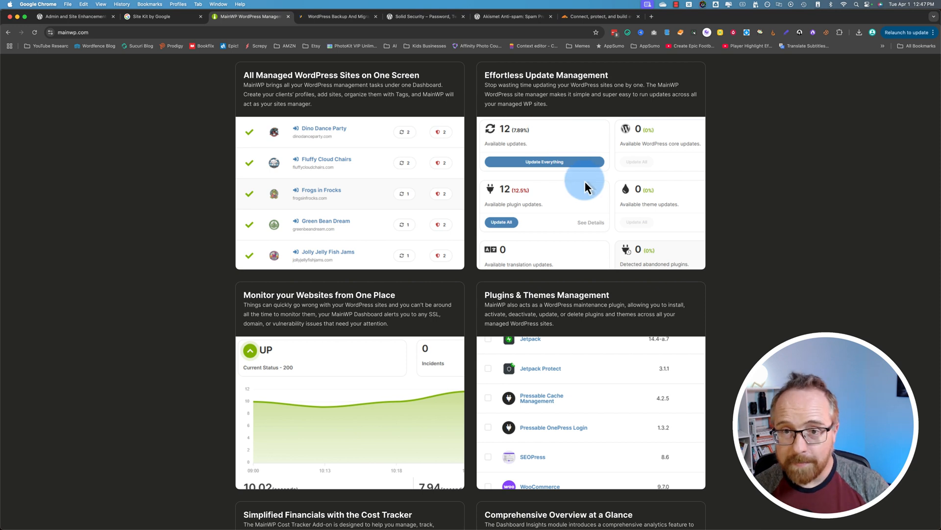
{"action": "scroll", "scroll_direction": "down", "scroll_amount": 3}
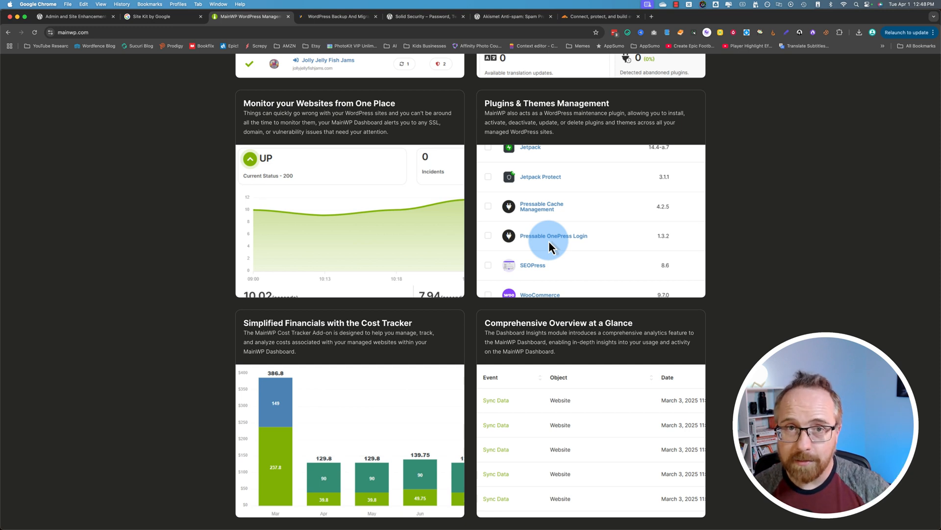
{"action": "scroll", "scroll_direction": "down", "scroll_amount": 3}
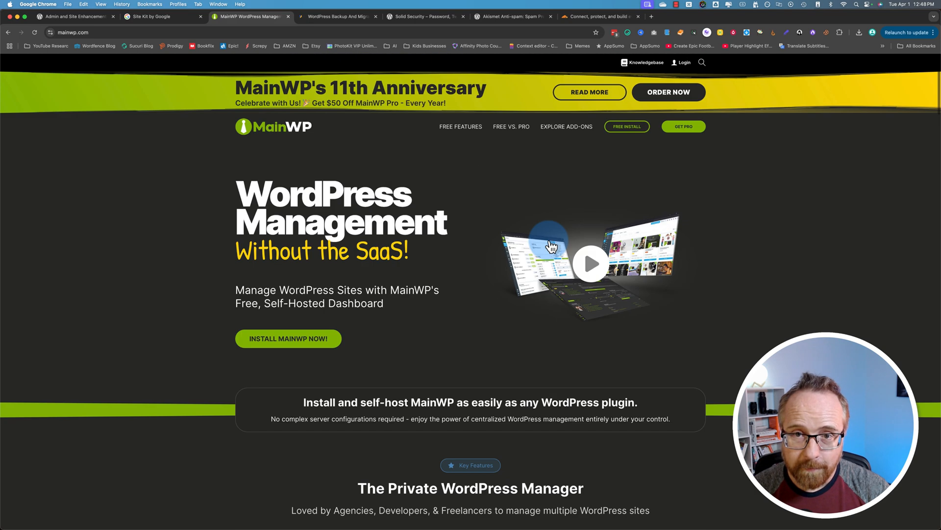
{"action": "mouse_move", "coordinate": [475, 129]}
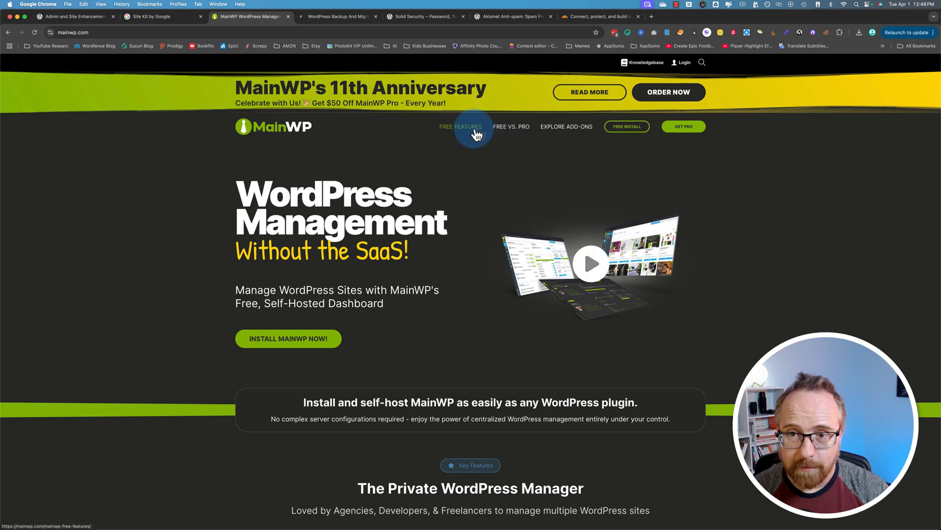
{"action": "left_click", "coordinate": [511, 126]}
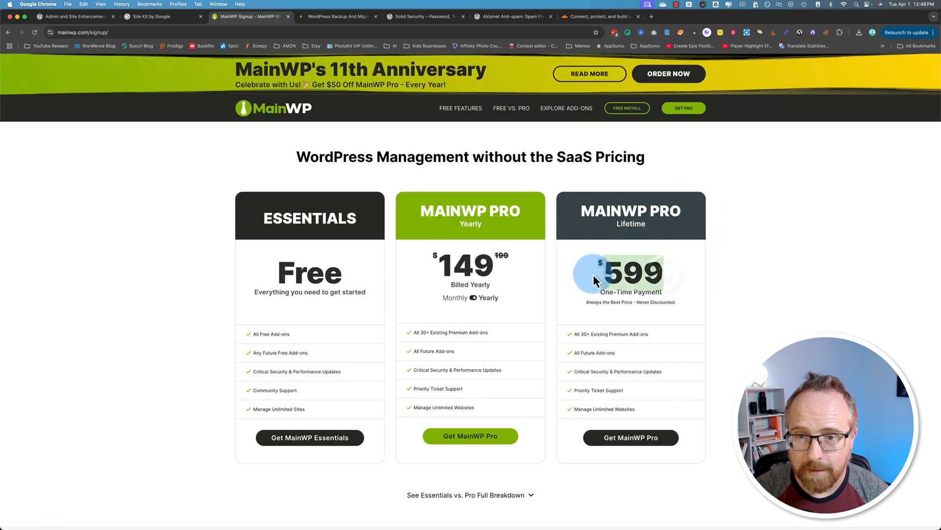
{"action": "mouse_move", "coordinate": [691, 271]}
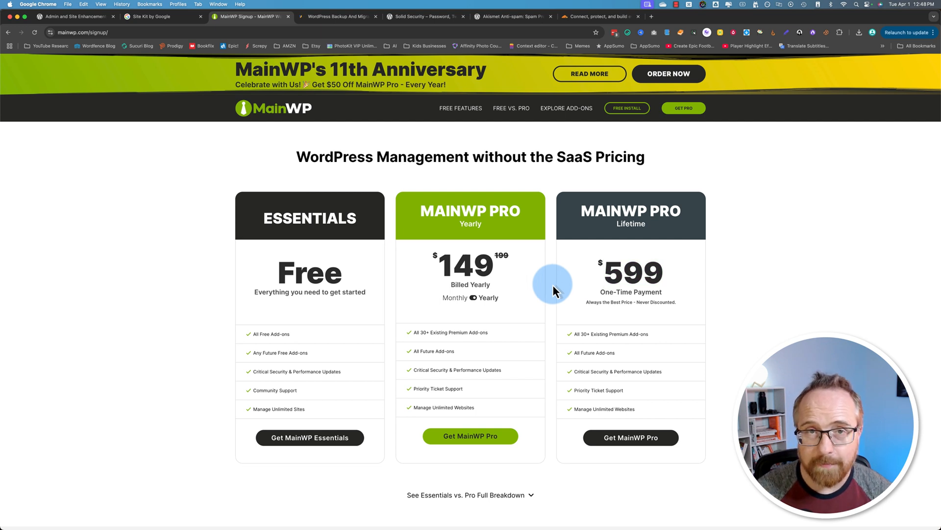
{"action": "mouse_move", "coordinate": [555, 277]}
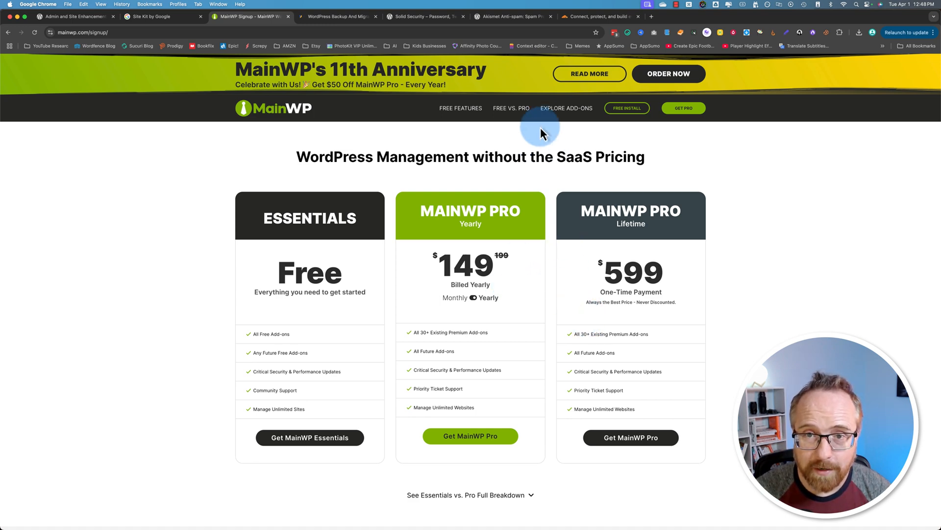
Go from MainWP's pricing page to its Add-ons catalogue.
{"action": "left_click", "coordinate": [566, 108]}
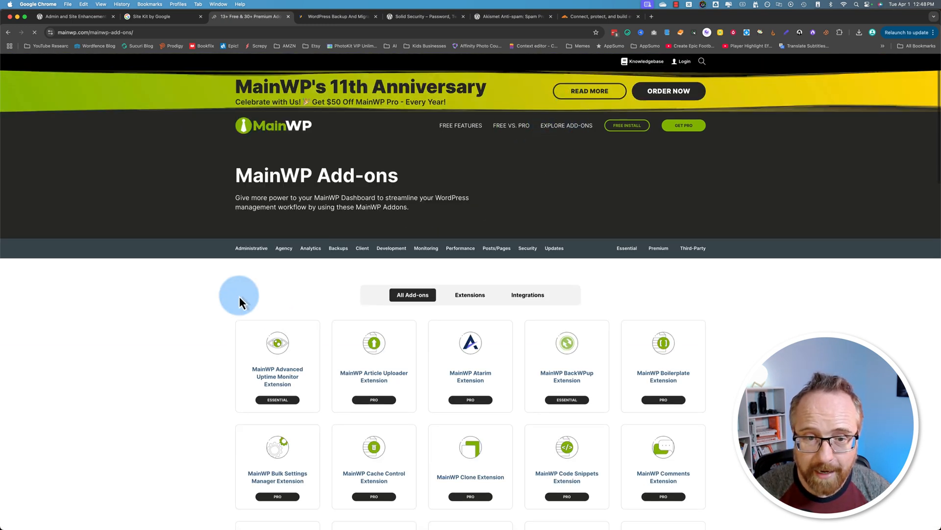
Zoom in and browse the MainWP add-ons grid, including third-party and Pro extensions.
{"action": "key", "text": "cmd+plus"}
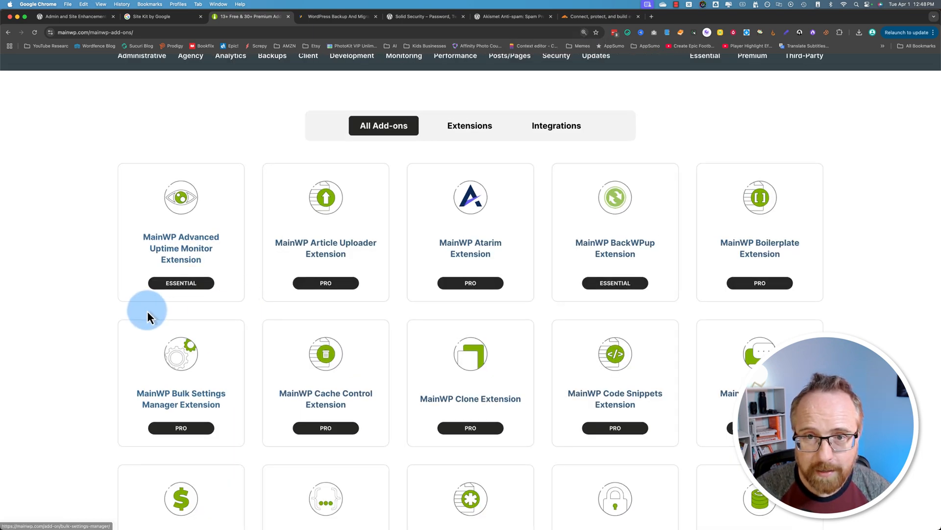
{"action": "scroll", "scroll_direction": "down", "scroll_amount": 3}
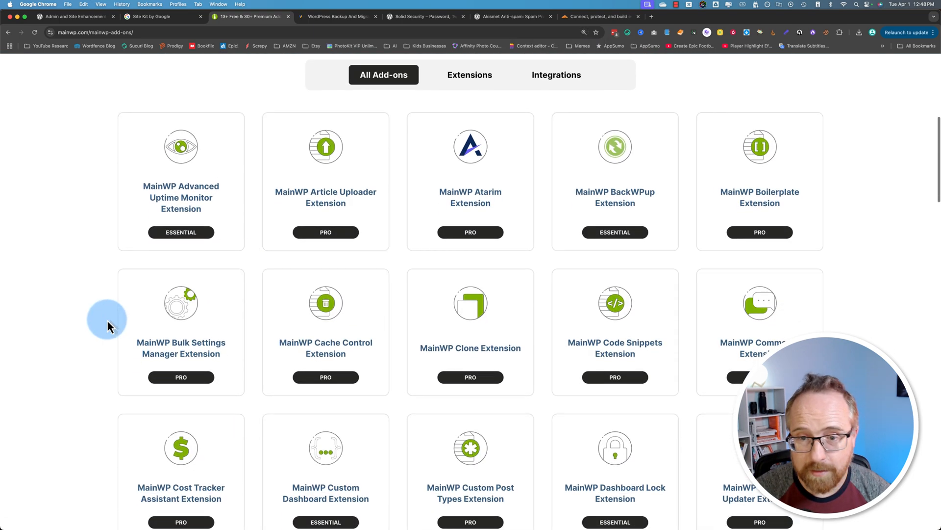
{"action": "scroll", "scroll_direction": "down", "scroll_amount": 3}
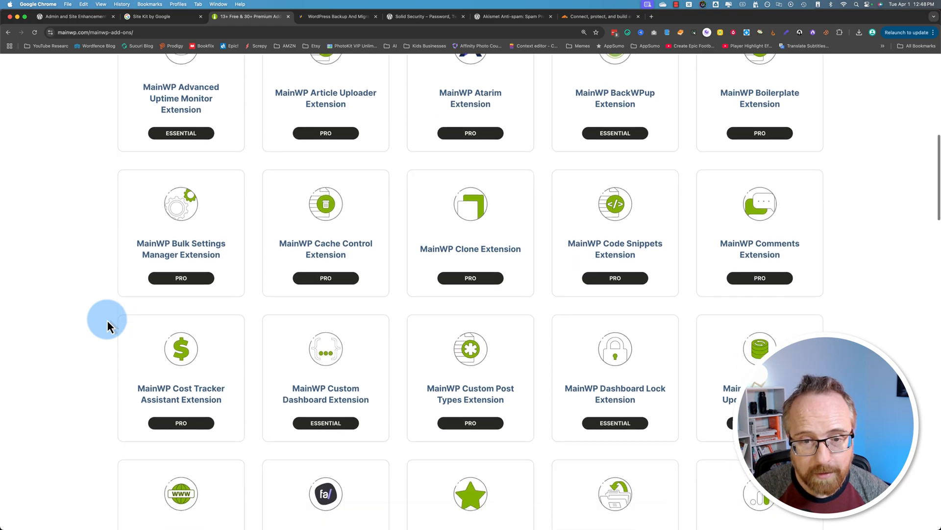
{"action": "scroll", "scroll_direction": "down", "scroll_amount": 3}
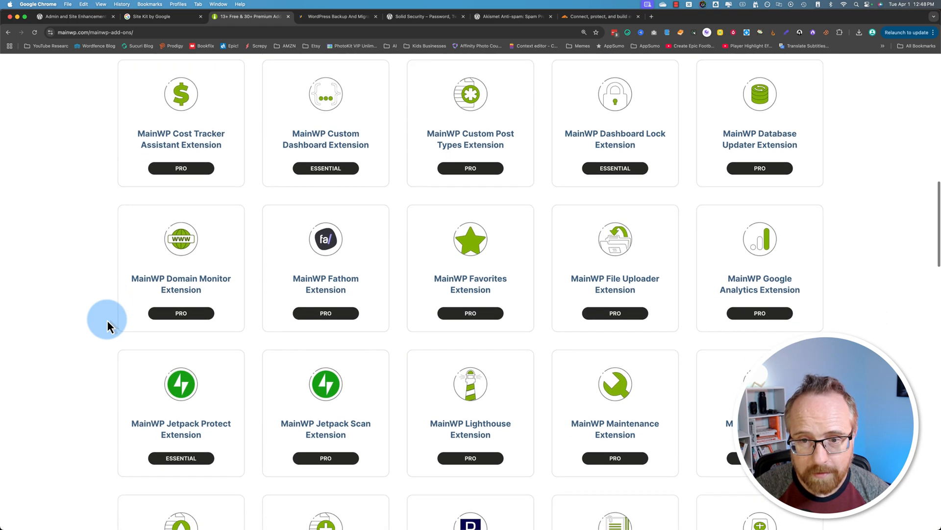
{"action": "scroll", "scroll_direction": "down", "scroll_amount": 3}
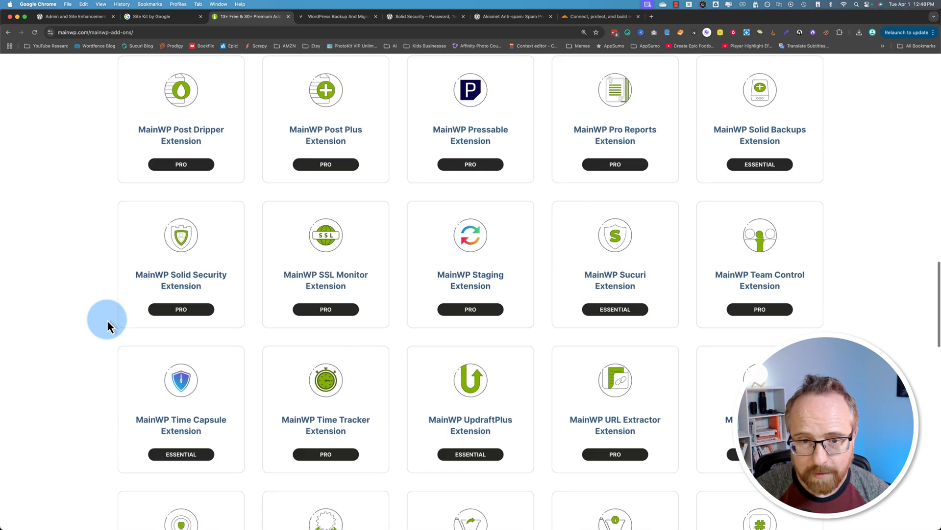
{"action": "scroll", "scroll_direction": "down", "scroll_amount": 3}
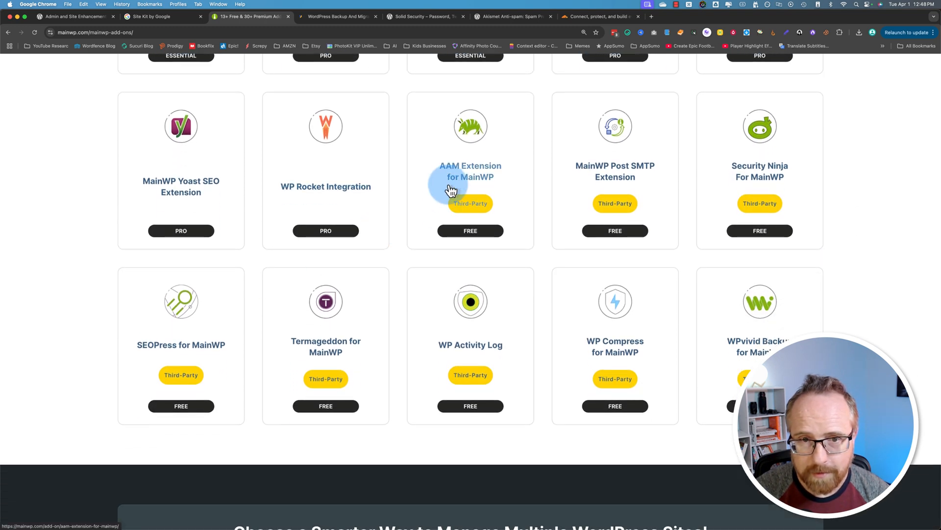
{"action": "mouse_move", "coordinate": [615, 173]}
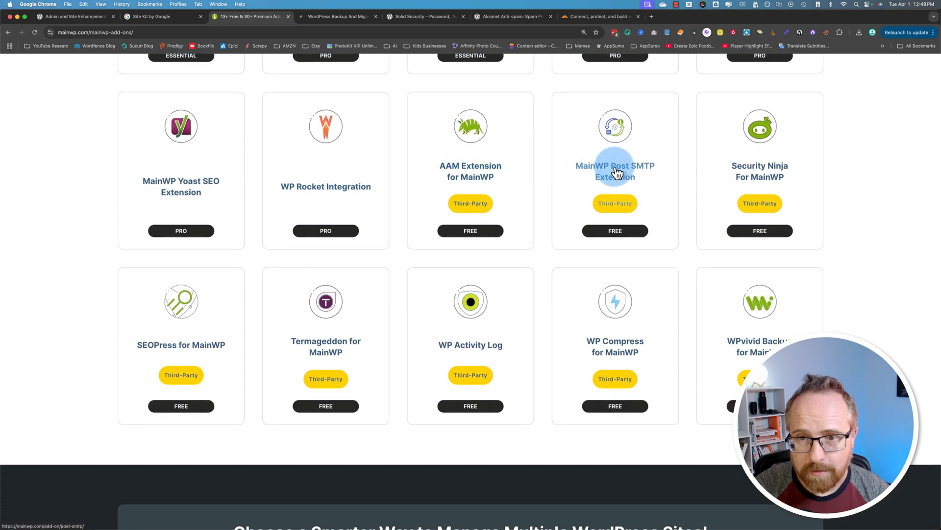
{"action": "mouse_move", "coordinate": [785, 171]}
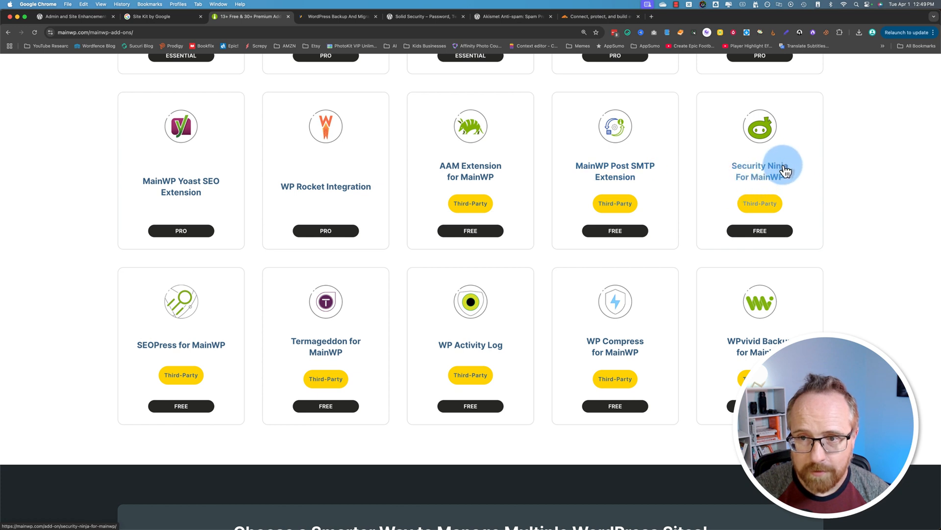
{"action": "mouse_move", "coordinate": [326, 351]}
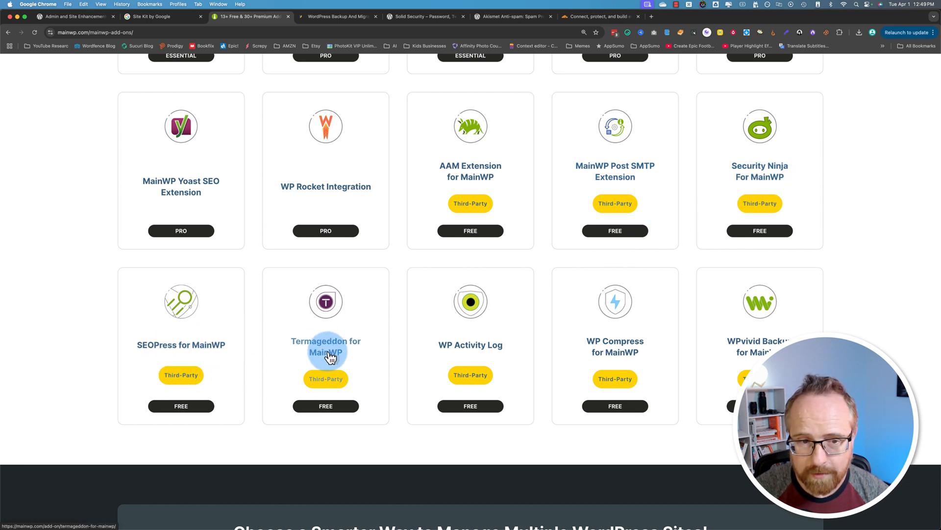
{"action": "mouse_move", "coordinate": [481, 352]}
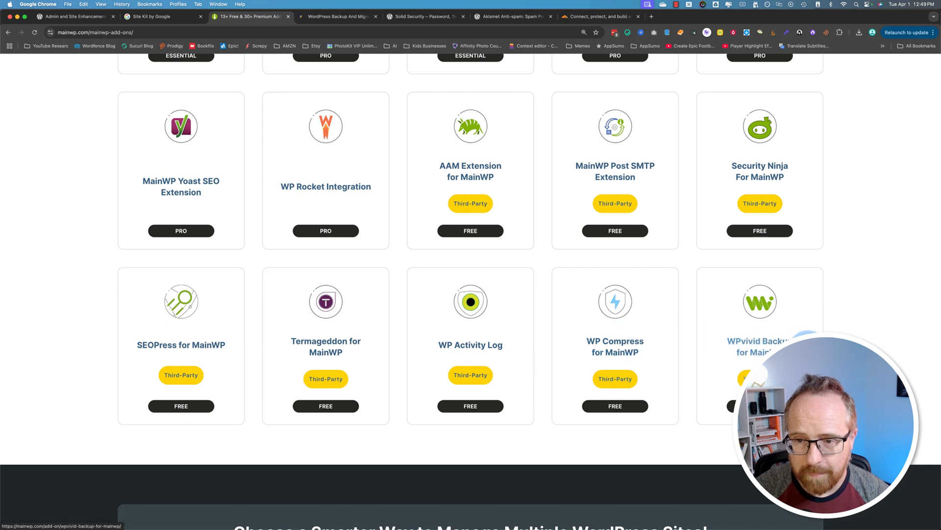
{"action": "scroll", "scroll_direction": "down", "scroll_amount": 3}
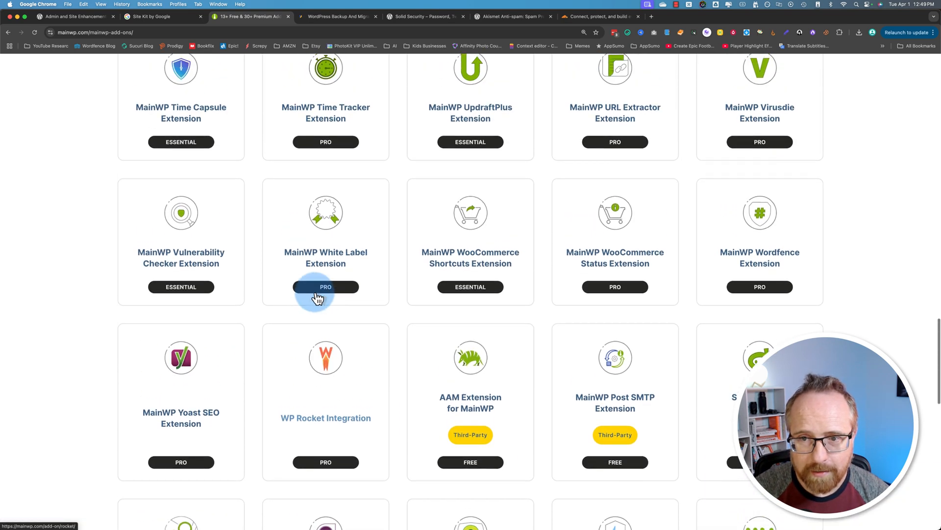
{"action": "mouse_move", "coordinate": [393, 315]}
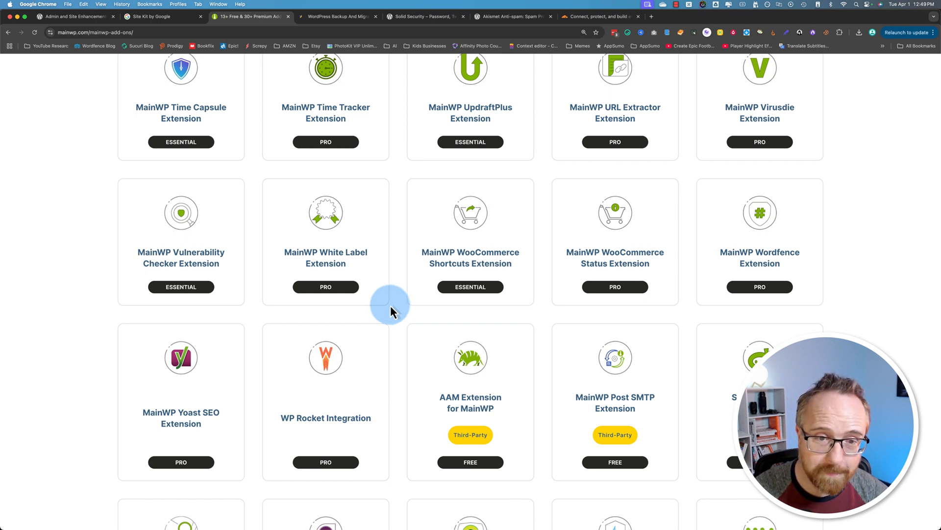
{"action": "mouse_move", "coordinate": [389, 215]}
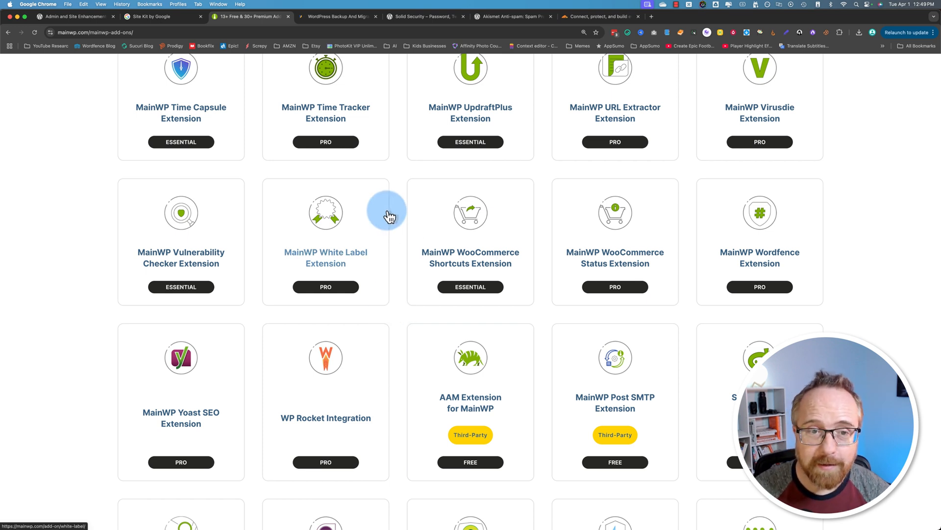
{"action": "mouse_move", "coordinate": [407, 234]}
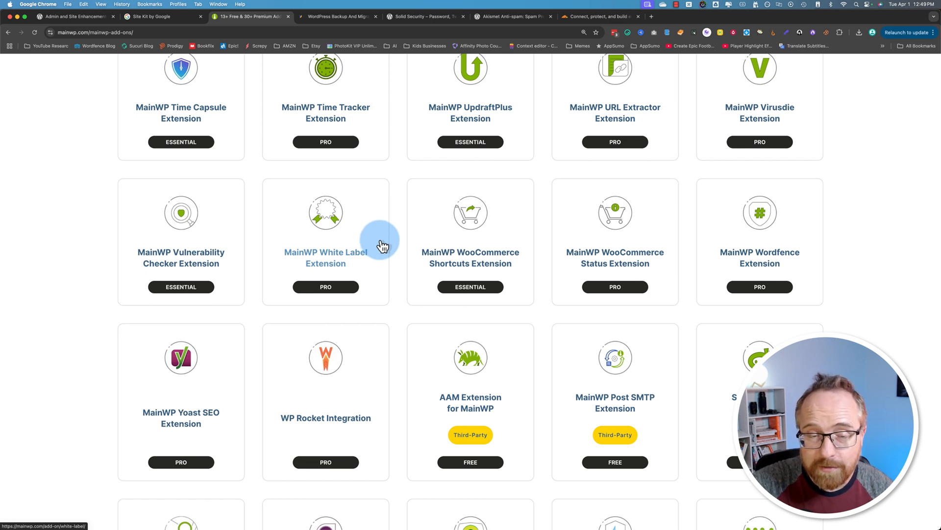
{"action": "mouse_move", "coordinate": [401, 215]}
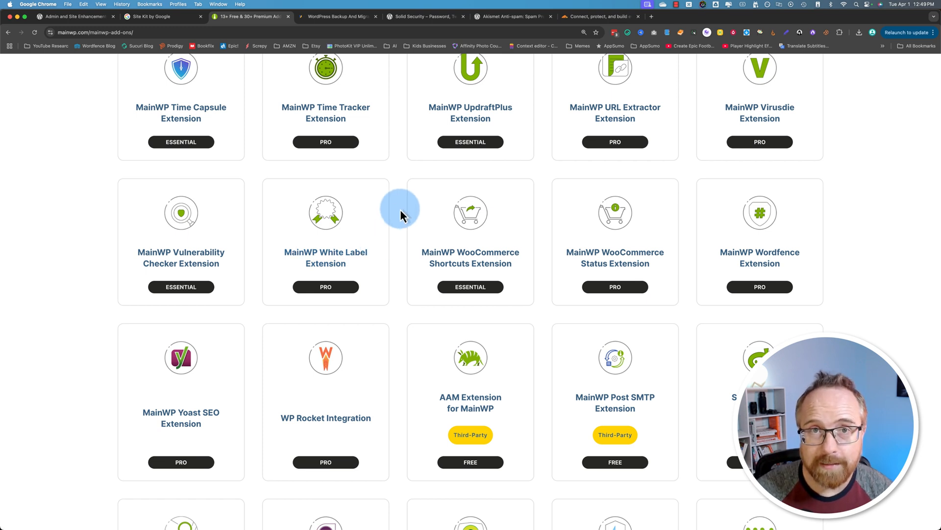
{"action": "scroll", "scroll_direction": "up", "scroll_amount": 3}
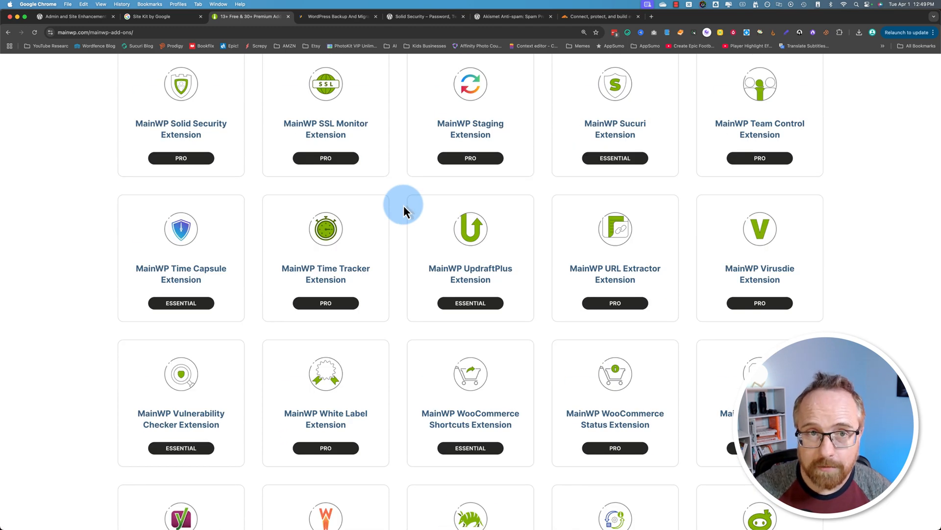
{"action": "mouse_move", "coordinate": [300, 70]}
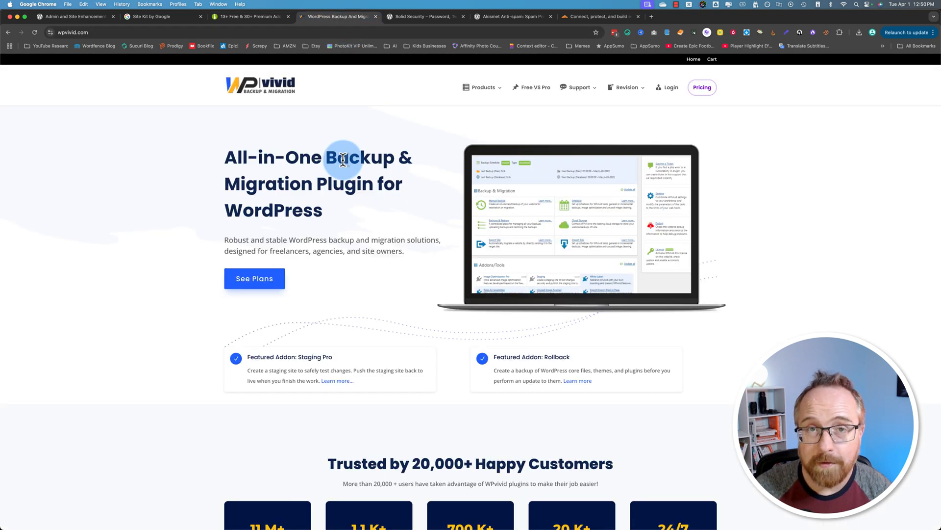
{"action": "mouse_move", "coordinate": [303, 179]}
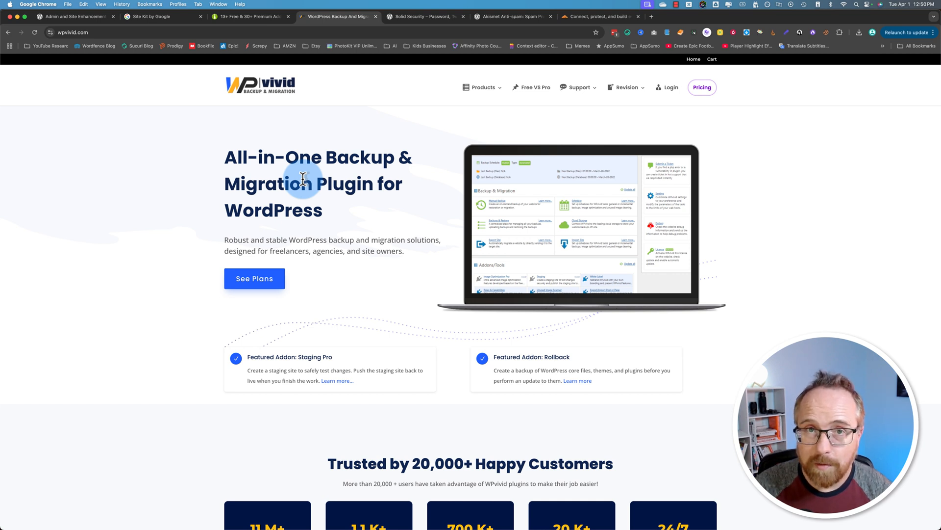
Zoom the WPvivid homepage and show its Products dropdown of free and Pro plugins.
{"action": "key", "text": "cmd+plus"}
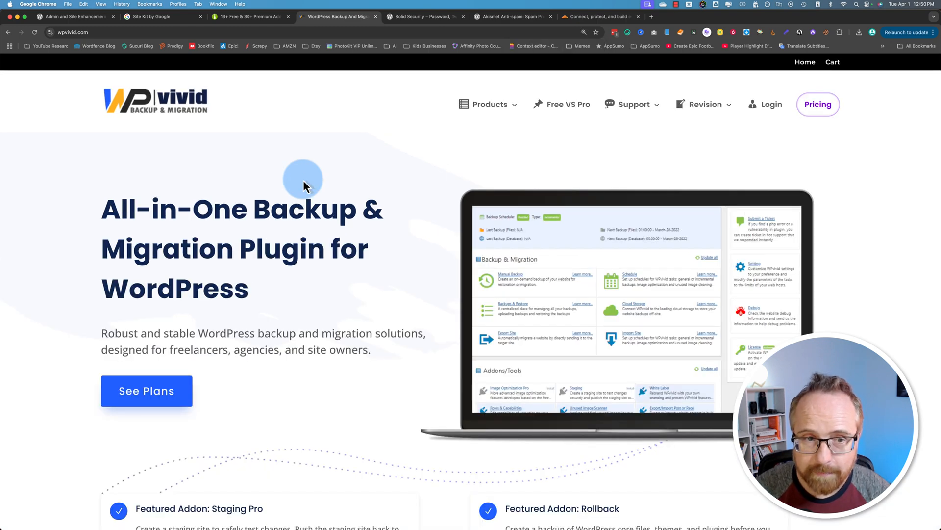
{"action": "scroll", "scroll_direction": "down", "scroll_amount": 3}
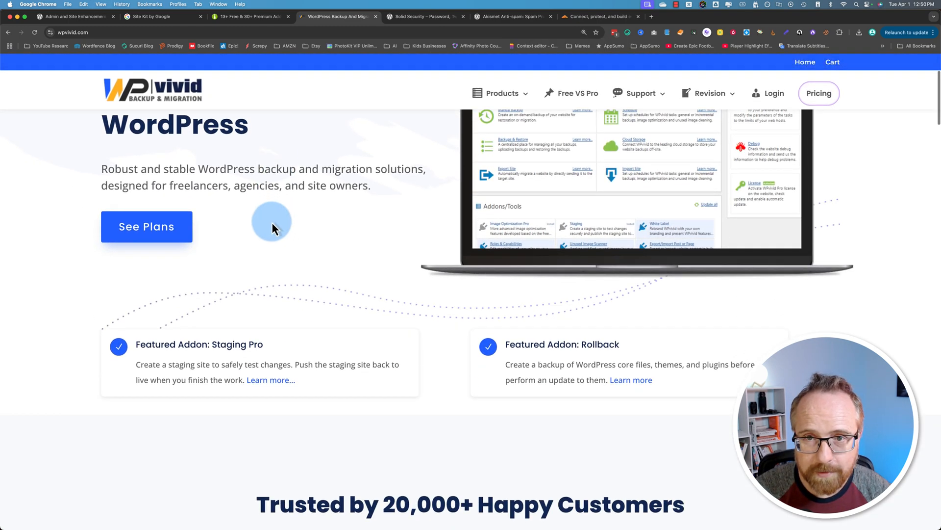
{"action": "scroll", "scroll_direction": "down", "scroll_amount": 3}
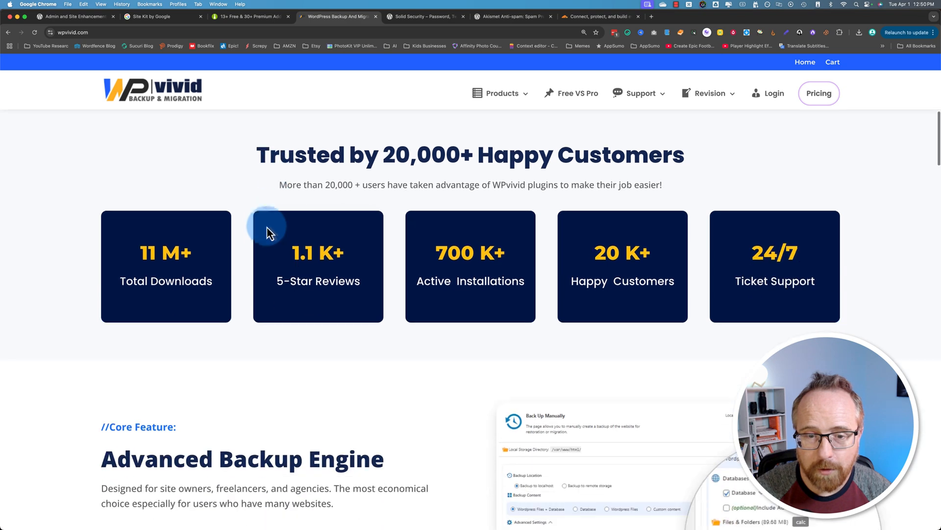
{"action": "left_click", "coordinate": [501, 93]}
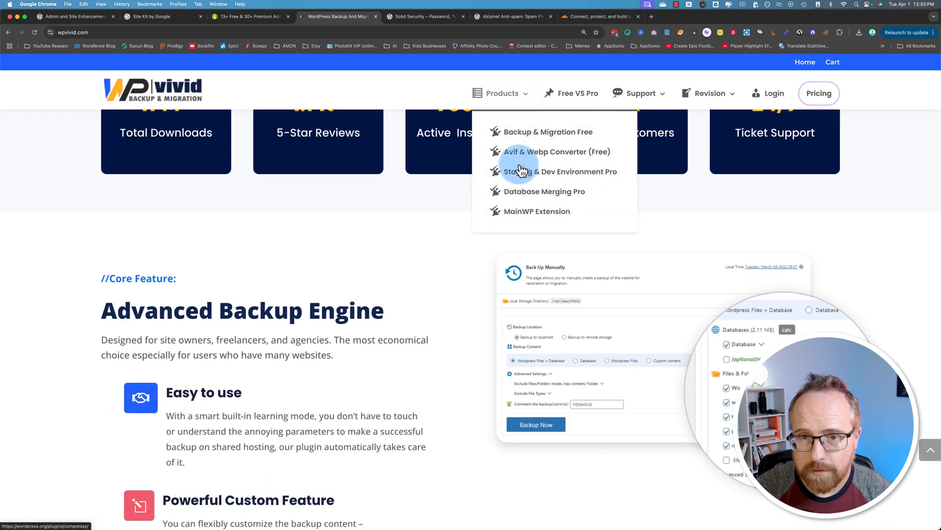
{"action": "mouse_move", "coordinate": [534, 145]}
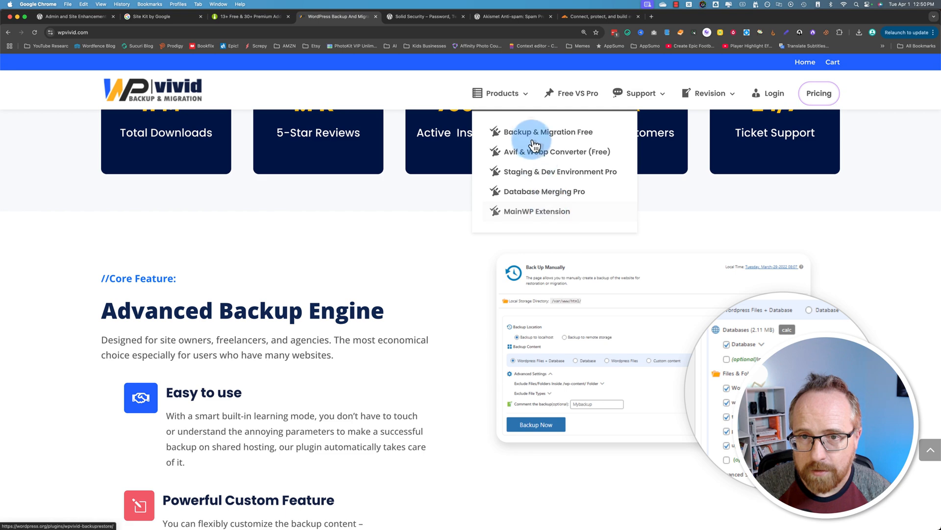
{"action": "left_click", "coordinate": [547, 132]}
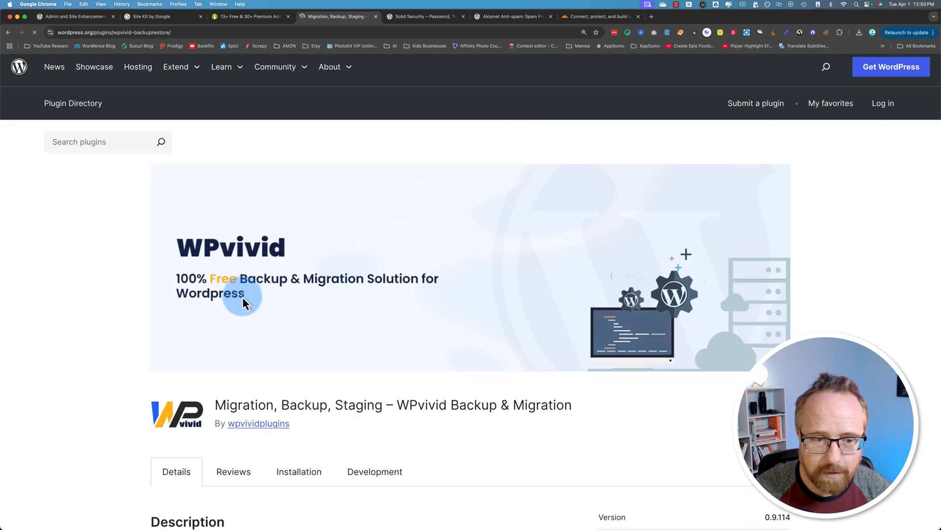
{"action": "scroll", "scroll_direction": "down", "scroll_amount": 3}
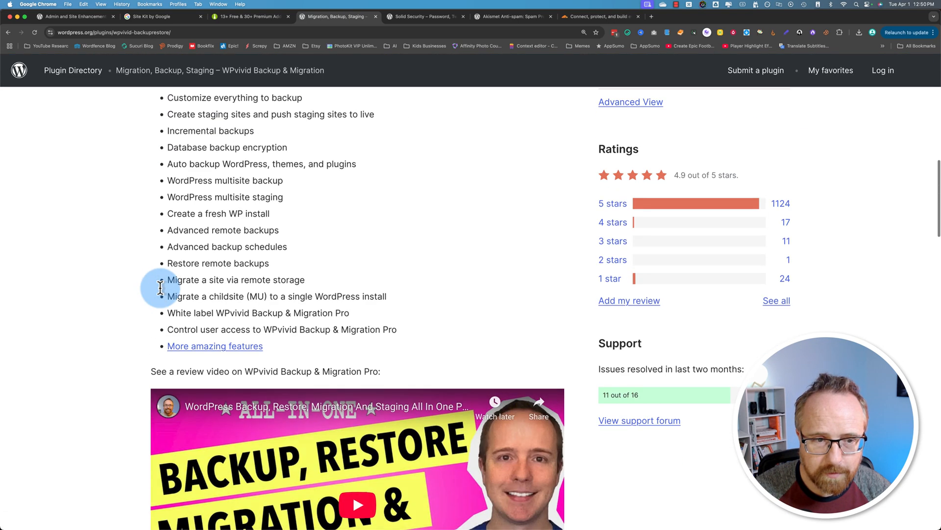
{"action": "scroll", "scroll_direction": "down", "scroll_amount": 3}
{"action": "type", "text": "office"}
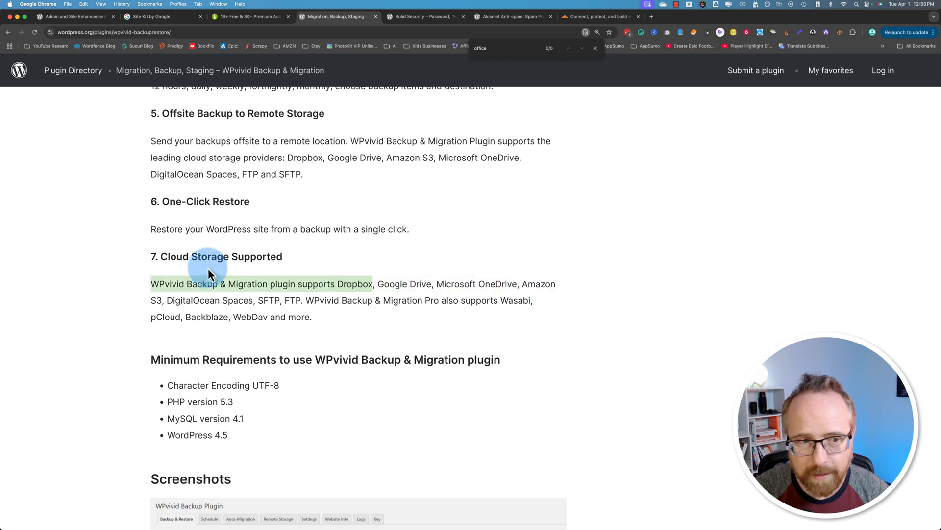
{"action": "left_click_drag", "start_coordinate": [210, 271], "coordinate": [210, 306]}
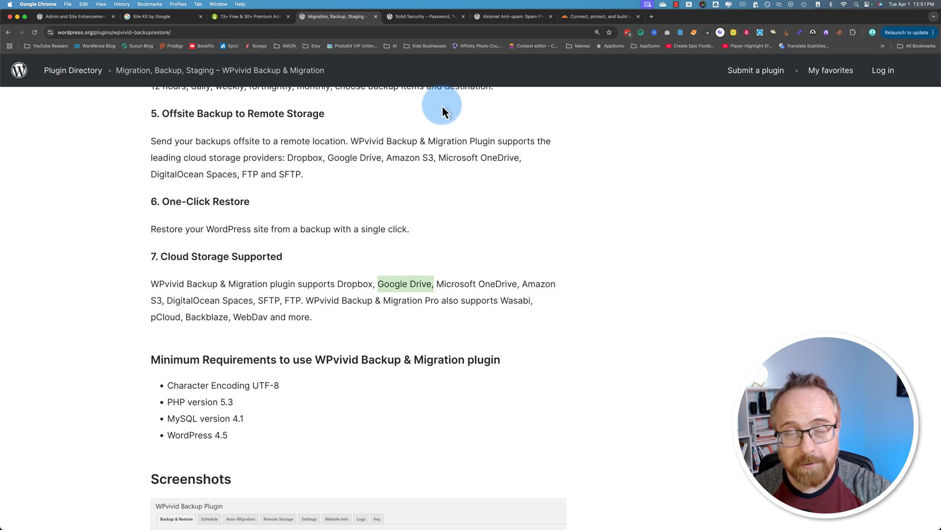
{"action": "scroll", "scroll_direction": "down", "scroll_amount": 3}
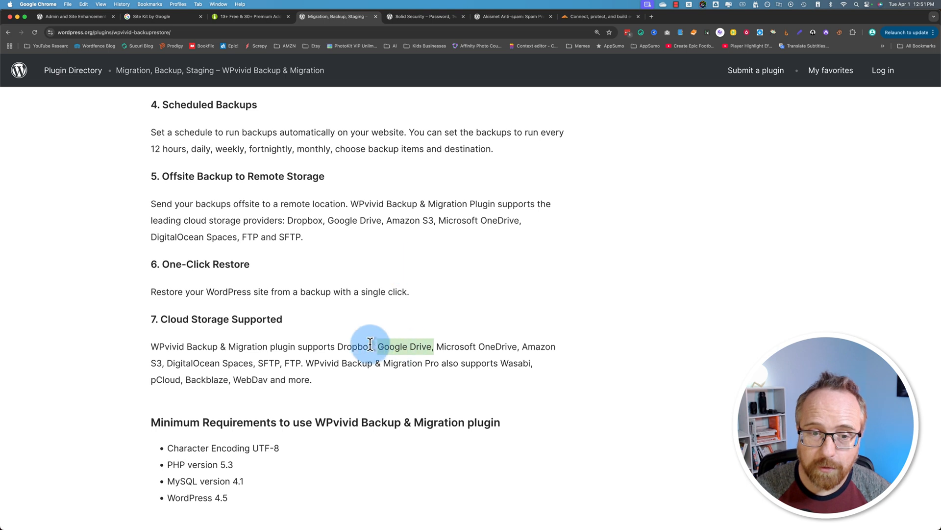
{"action": "scroll", "scroll_direction": "down", "scroll_amount": 3}
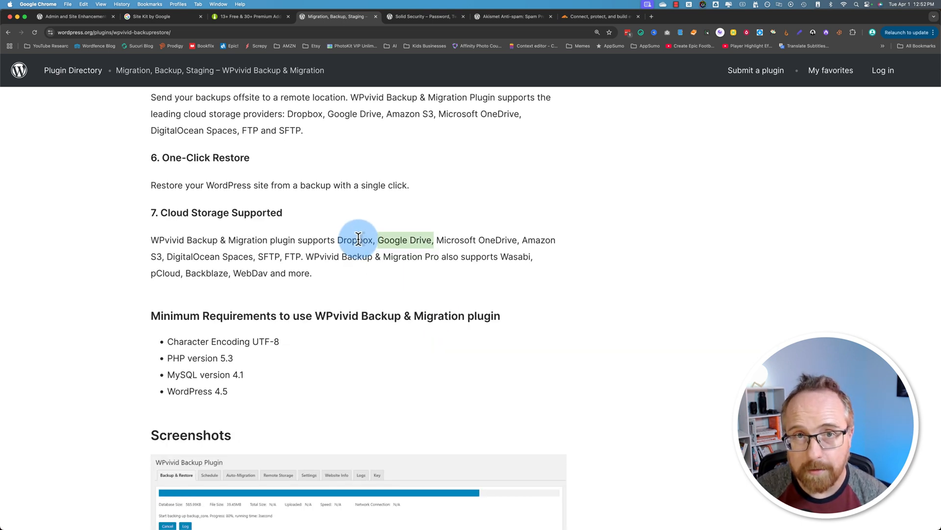
Switch to the Solid Security plugin tab and scroll past the video to its feature sections.
{"action": "left_click", "coordinate": [251, 17]}
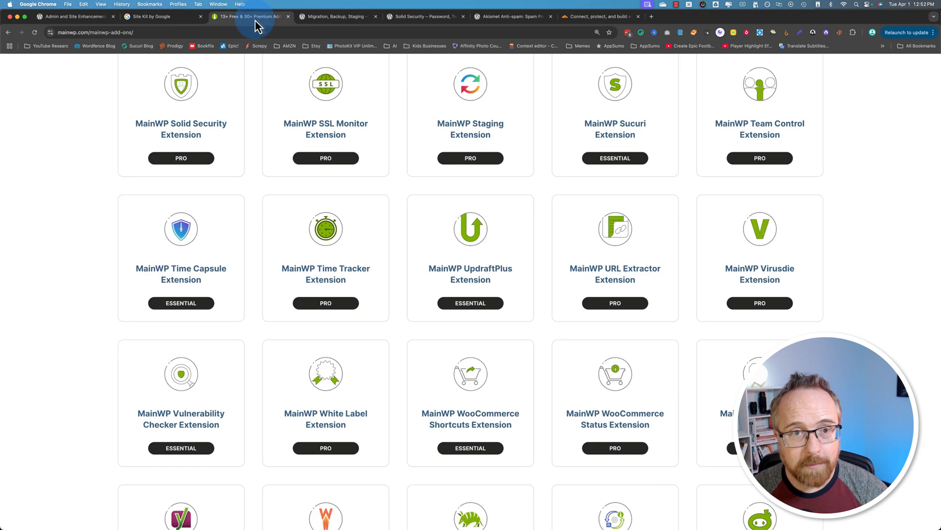
{"action": "mouse_move", "coordinate": [210, 51]}
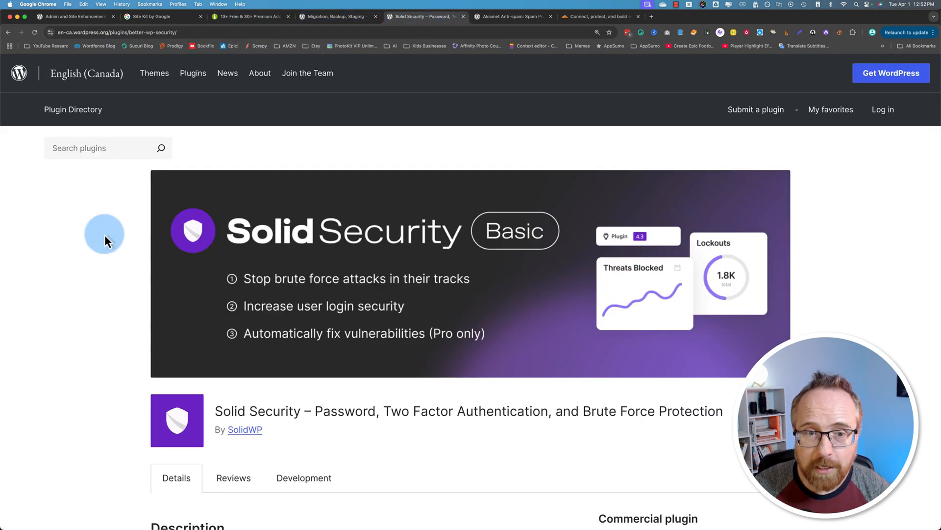
{"action": "scroll", "scroll_direction": "down", "scroll_amount": 3}
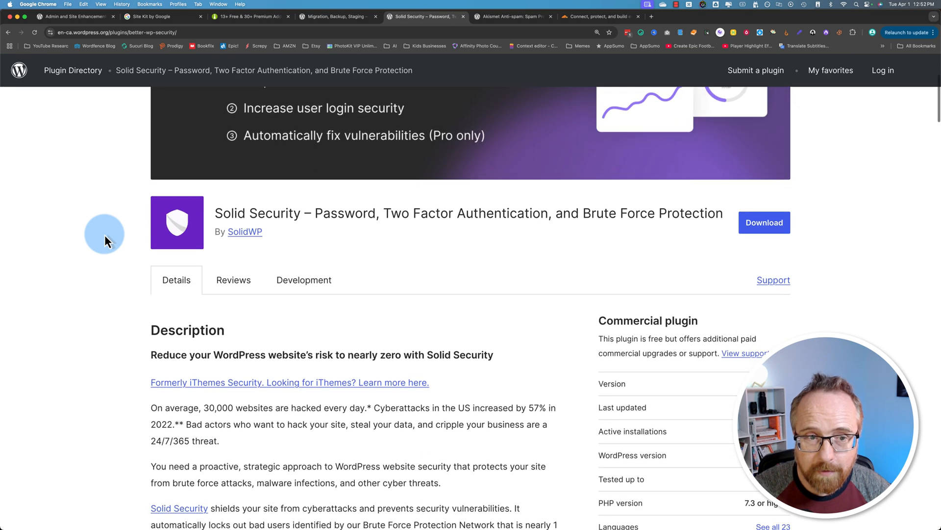
{"action": "scroll", "scroll_direction": "down", "scroll_amount": 3}
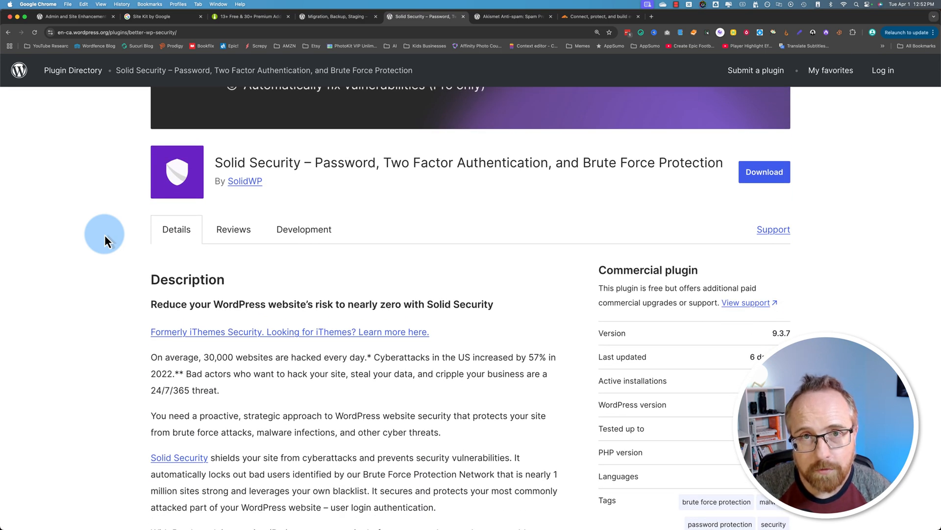
{"action": "scroll", "scroll_direction": "down", "scroll_amount": 3}
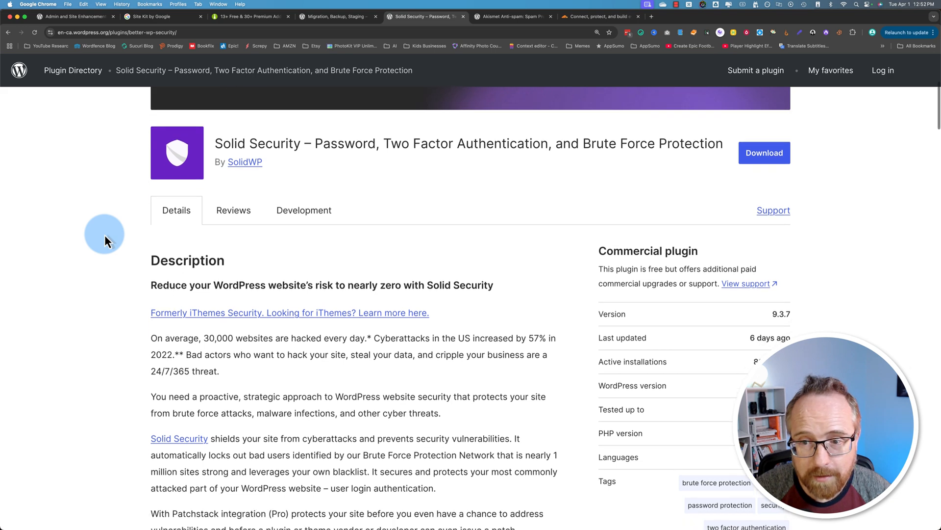
{"action": "scroll", "scroll_direction": "down", "scroll_amount": 3}
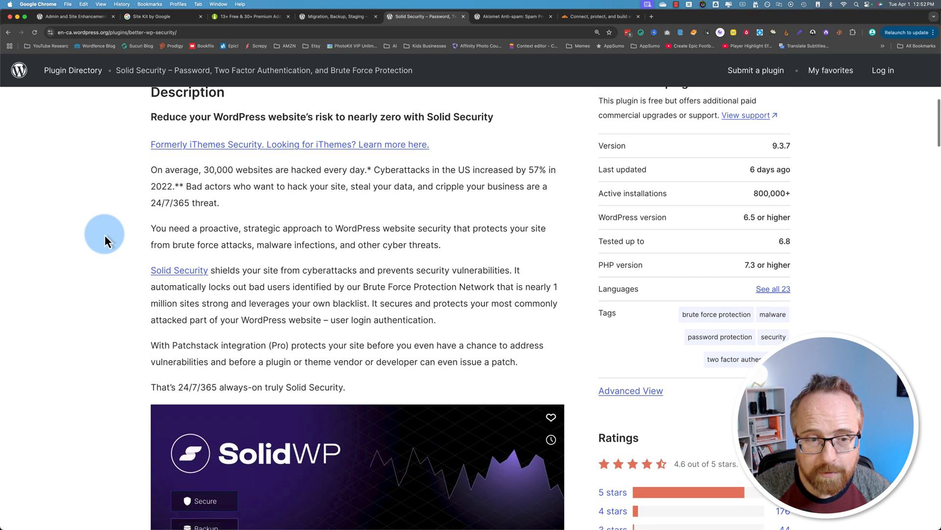
{"action": "scroll", "scroll_direction": "down", "scroll_amount": 3}
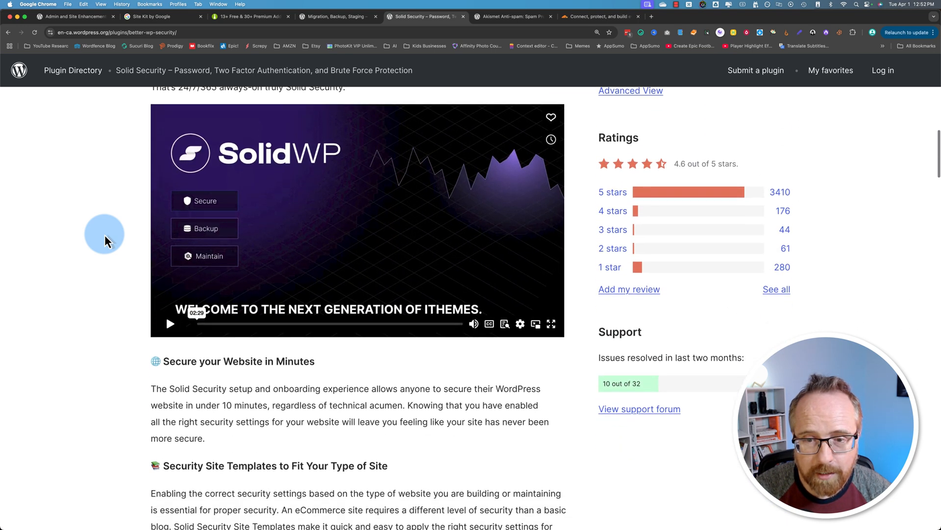
{"action": "scroll", "scroll_direction": "down", "scroll_amount": 3}
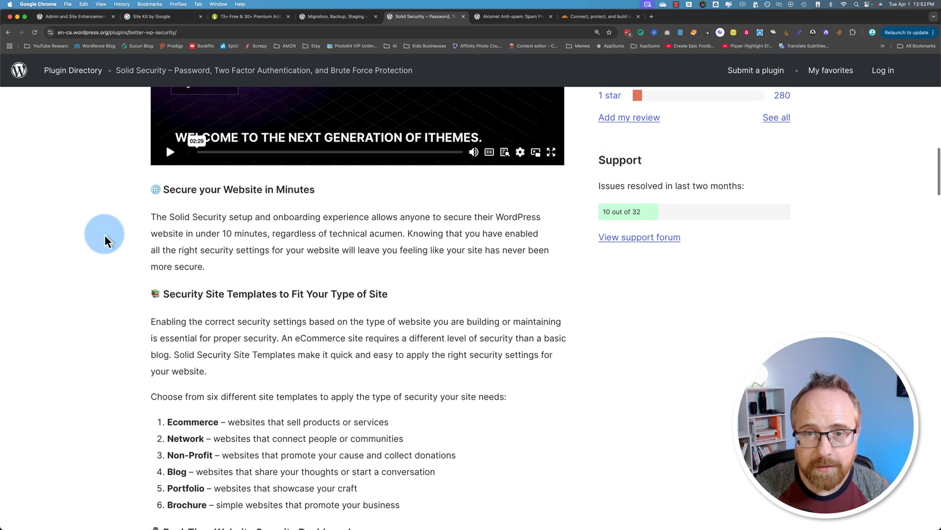
{"action": "scroll", "scroll_direction": "down", "scroll_amount": 3}
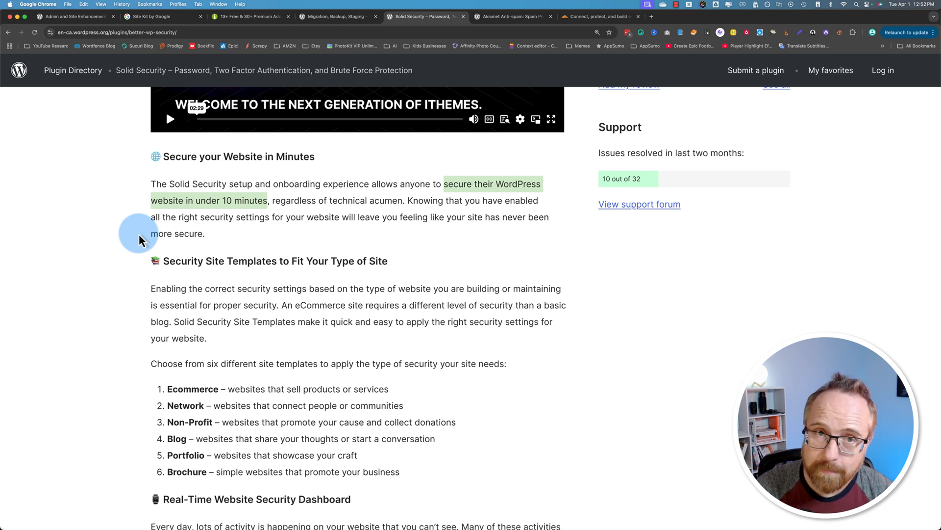
{"action": "mouse_move", "coordinate": [214, 195]}
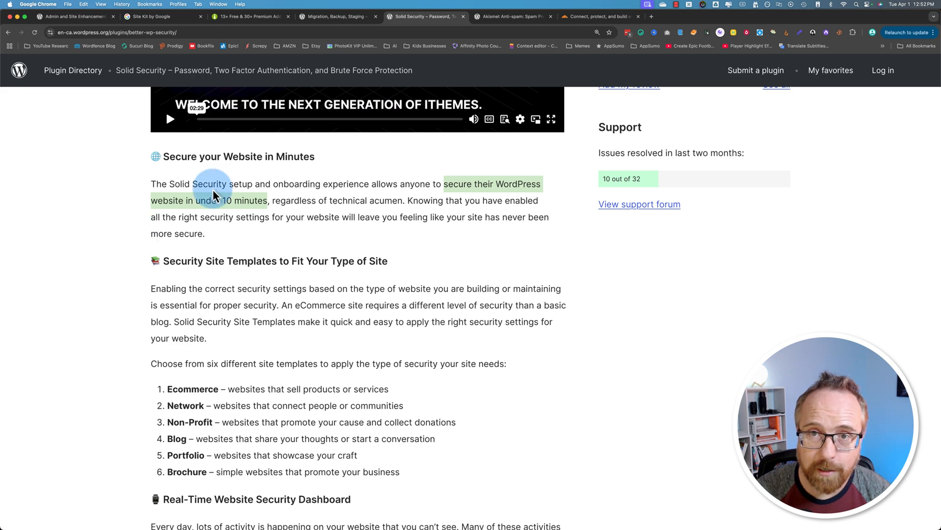
Review the Akismet Anti-spam listing (v5.3.7, 6+ million installs) down through its Description and features.
{"action": "left_click", "coordinate": [510, 17]}
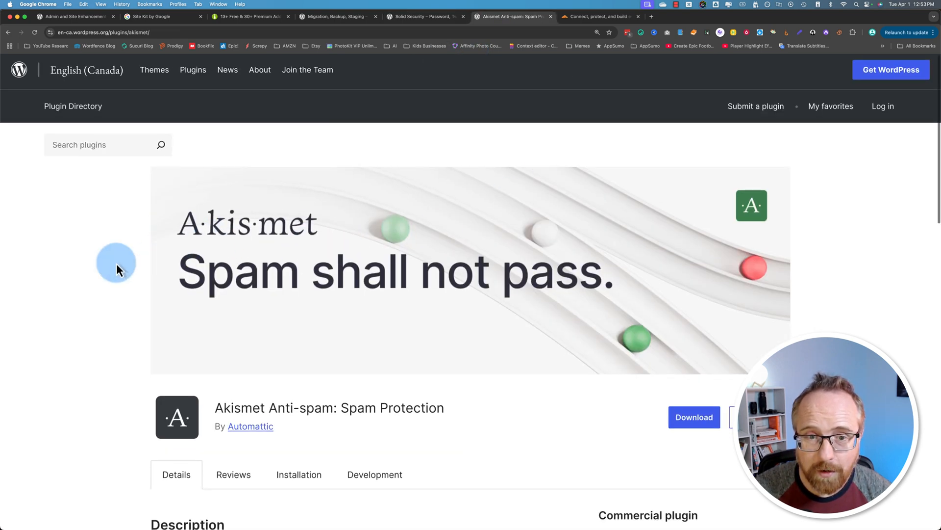
{"action": "scroll", "scroll_direction": "down", "scroll_amount": 3}
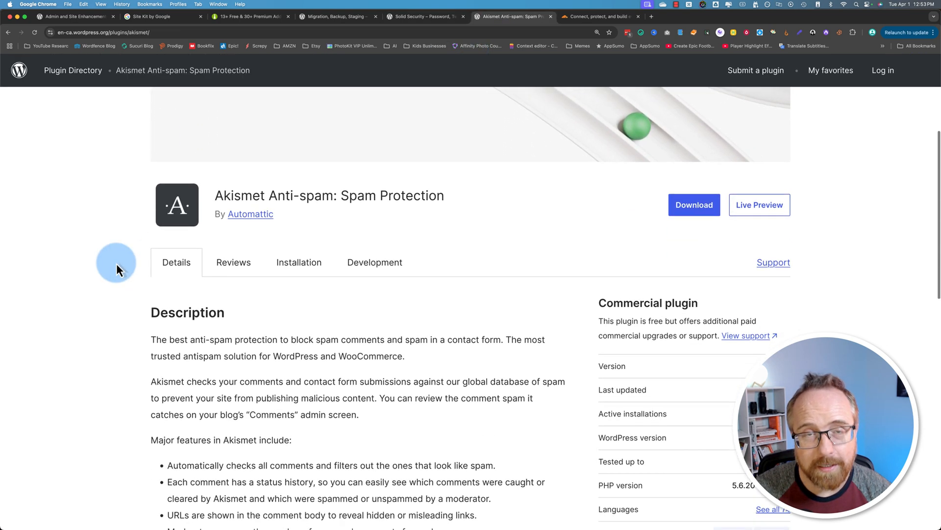
{"action": "scroll", "scroll_direction": "down", "scroll_amount": 3}
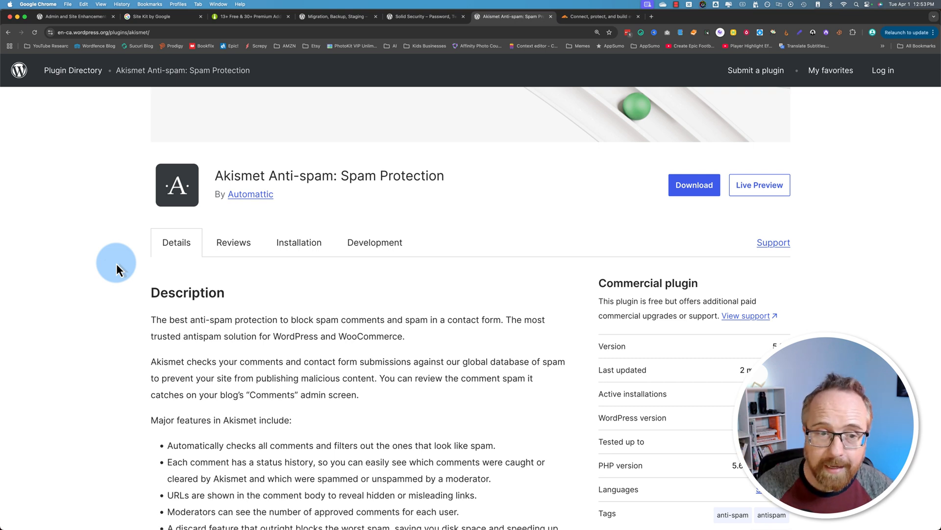
{"action": "scroll", "scroll_direction": "down", "scroll_amount": 3}
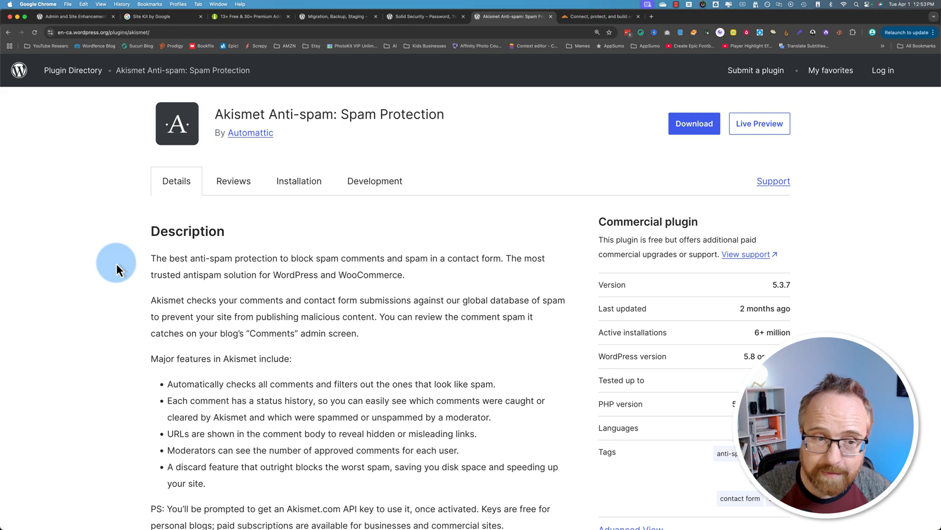
{"action": "scroll", "scroll_direction": "down", "scroll_amount": 3}
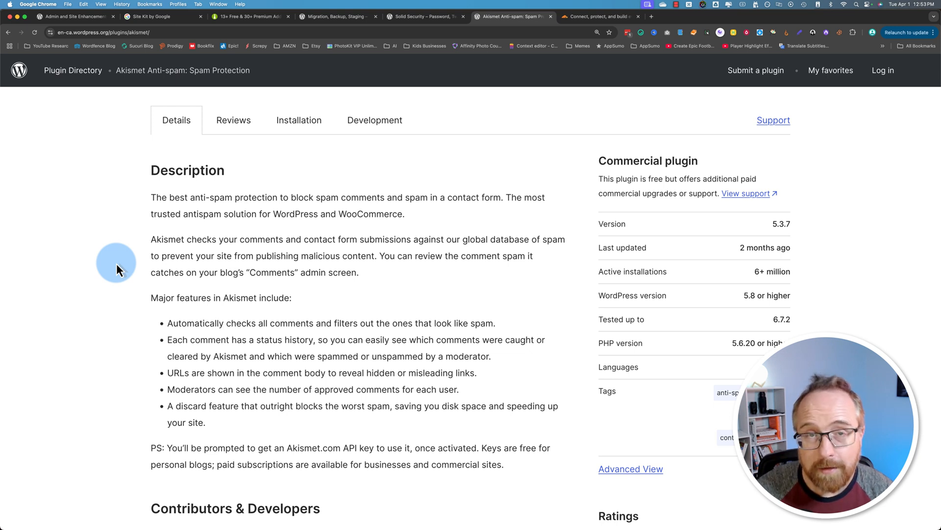
Bring the Cloudflare home page, 'Connect, protect, and build everywhere', to the front.
{"action": "left_click", "coordinate": [598, 16]}
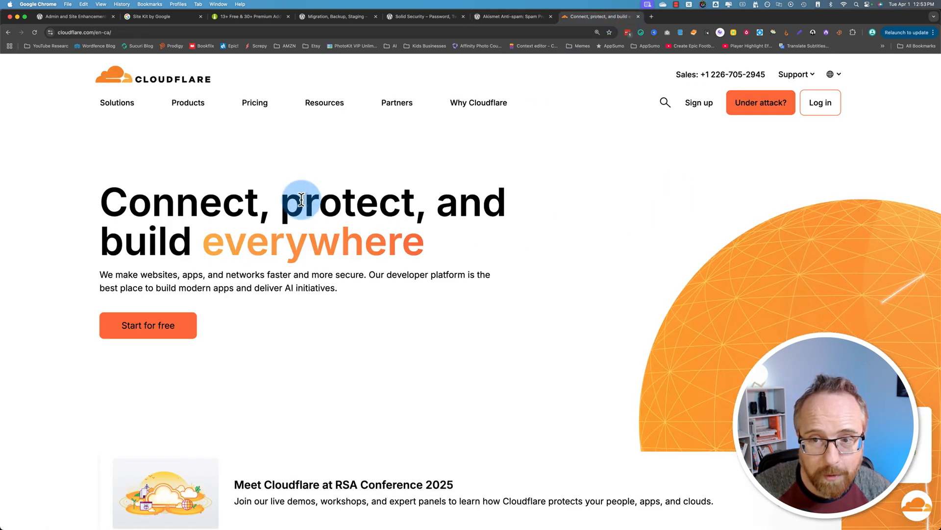
{"action": "mouse_move", "coordinate": [317, 234]}
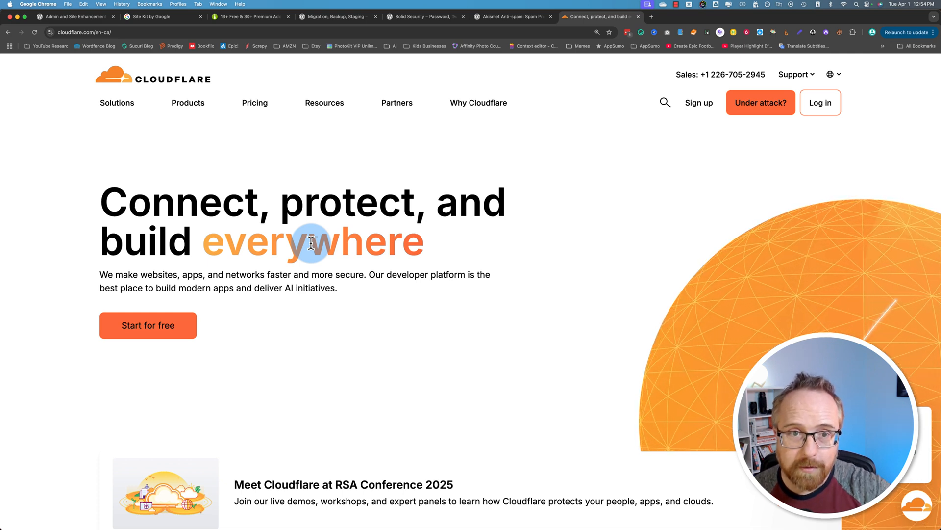
{"action": "mouse_move", "coordinate": [393, 192]}
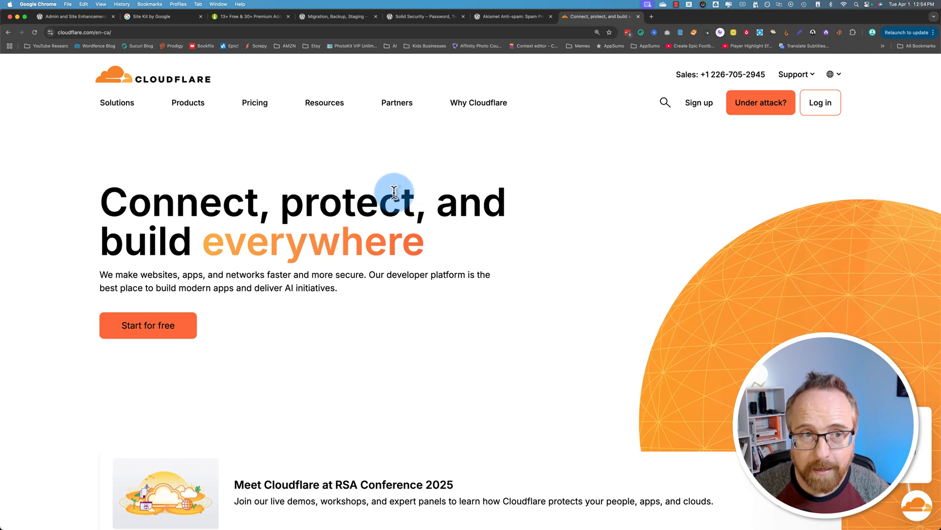
{"action": "left_click", "coordinate": [423, 17]}
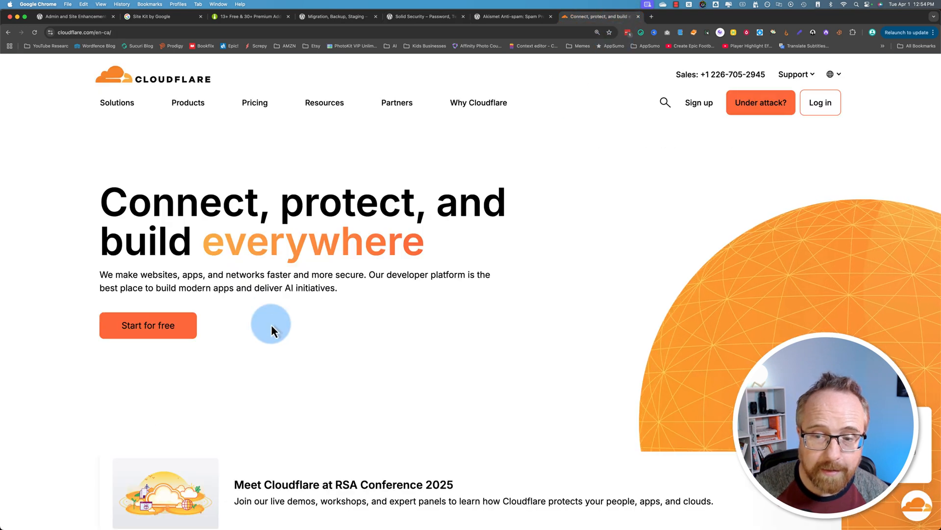
View Cloudflare's Pricing plans comparing Free $0, Pro $20, Business $200 and Enterprise tiers.
{"action": "left_click", "coordinate": [254, 103]}
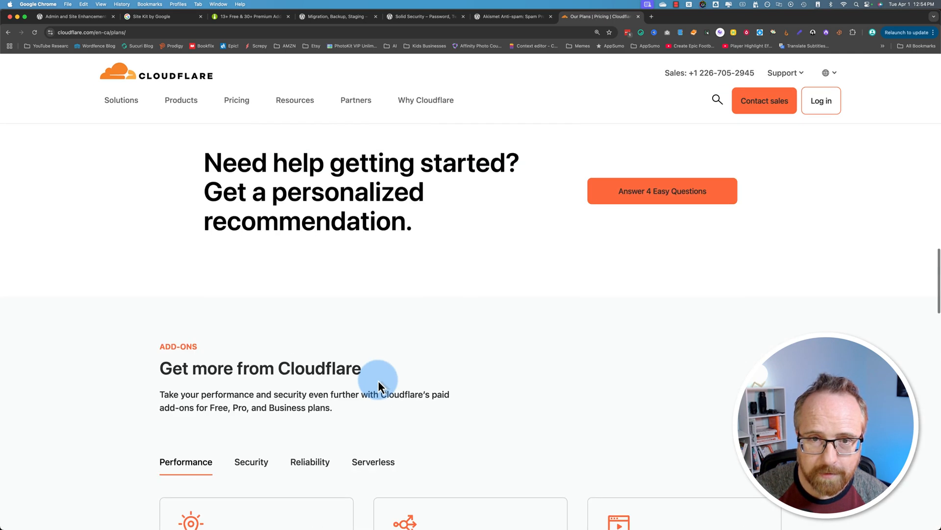
{"action": "scroll", "scroll_direction": "down", "scroll_amount": 3}
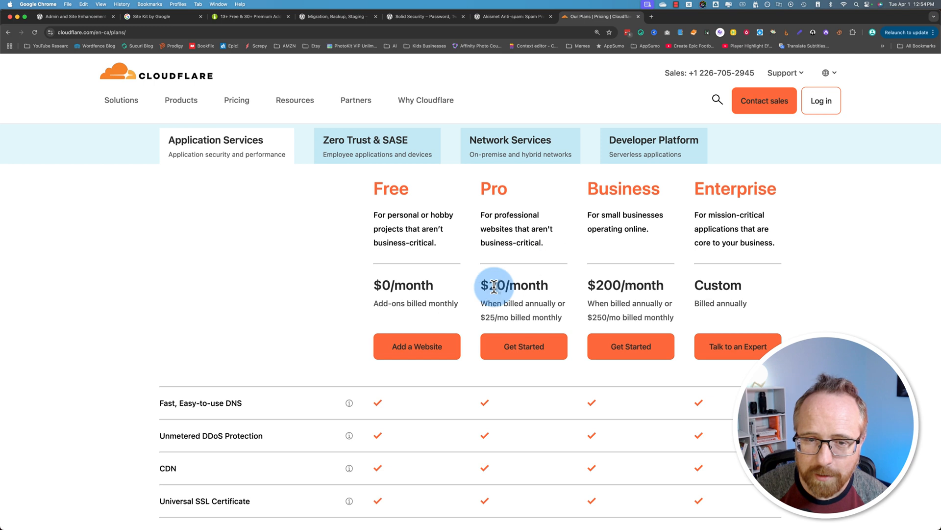
{"action": "scroll", "scroll_direction": "down", "scroll_amount": 3}
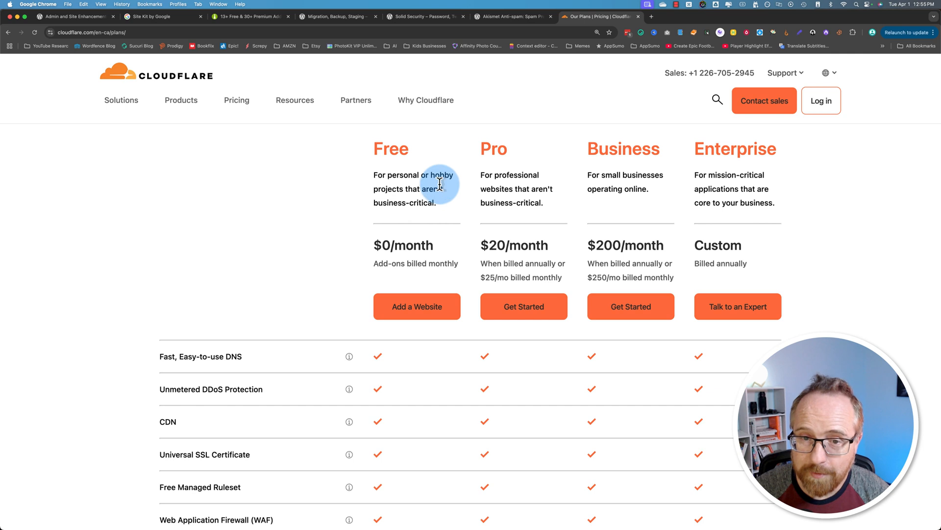
{"action": "mouse_move", "coordinate": [555, 239]}
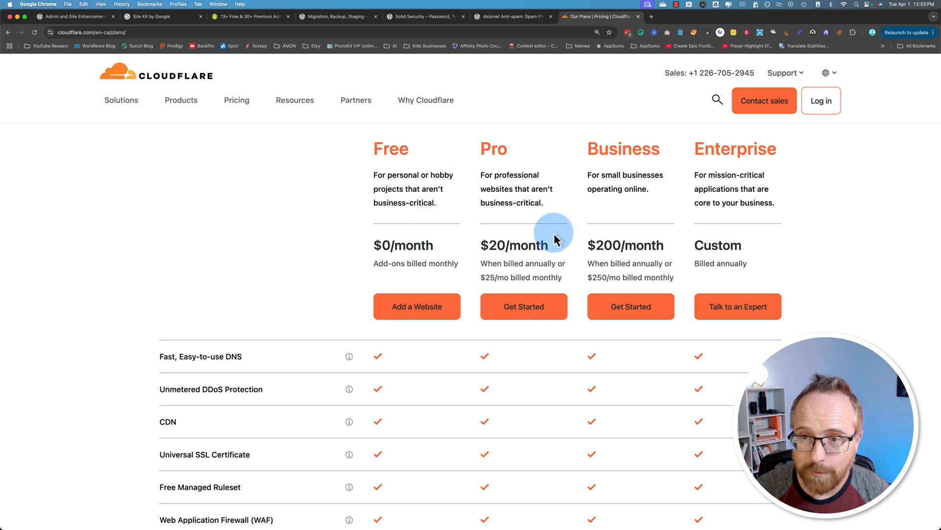
{"action": "mouse_move", "coordinate": [444, 213]}
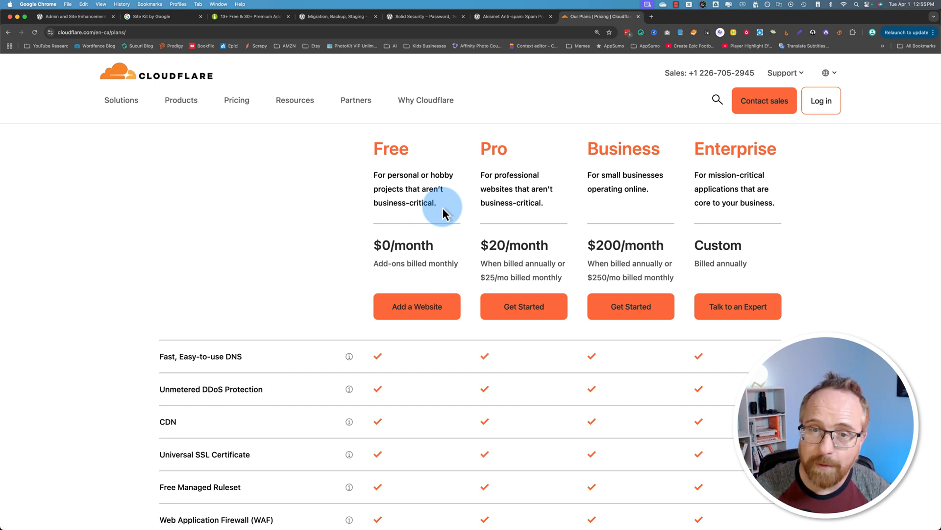
{"action": "mouse_move", "coordinate": [682, 212]}
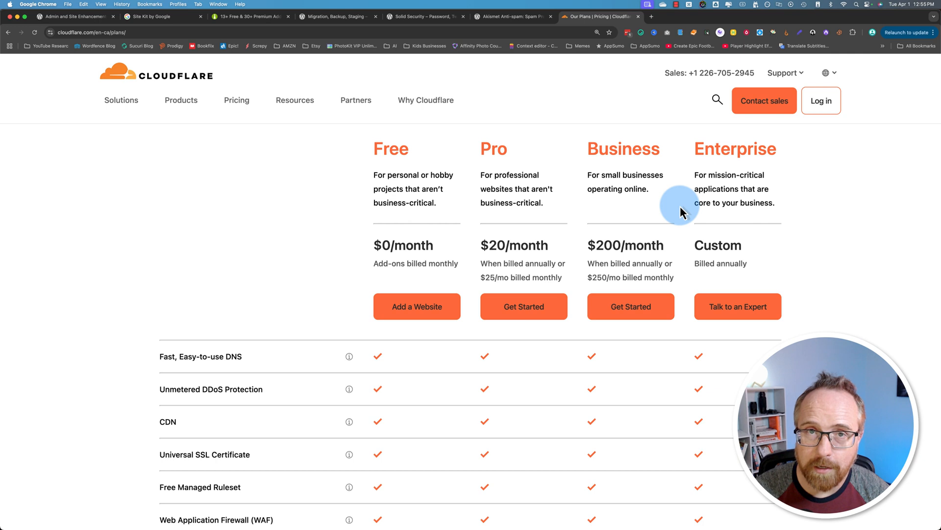
{"action": "mouse_move", "coordinate": [469, 188]}
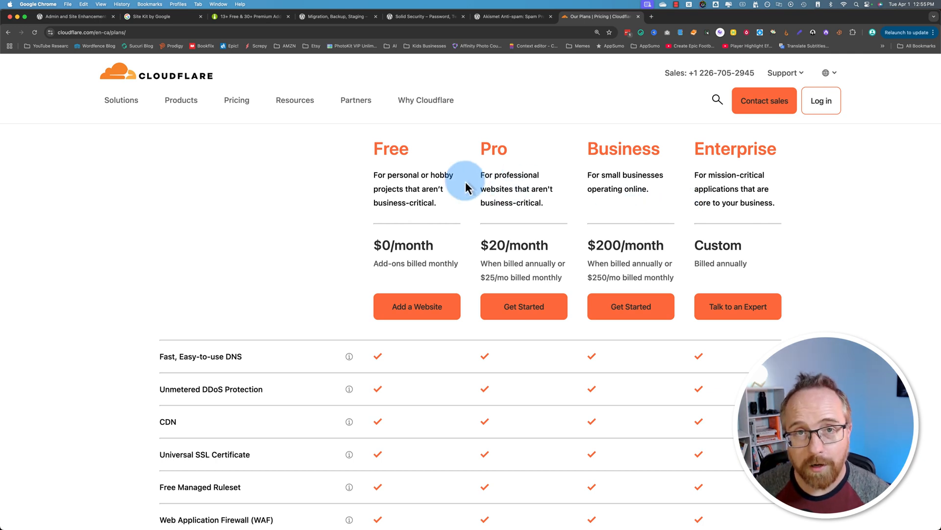
{"action": "mouse_move", "coordinate": [470, 182]}
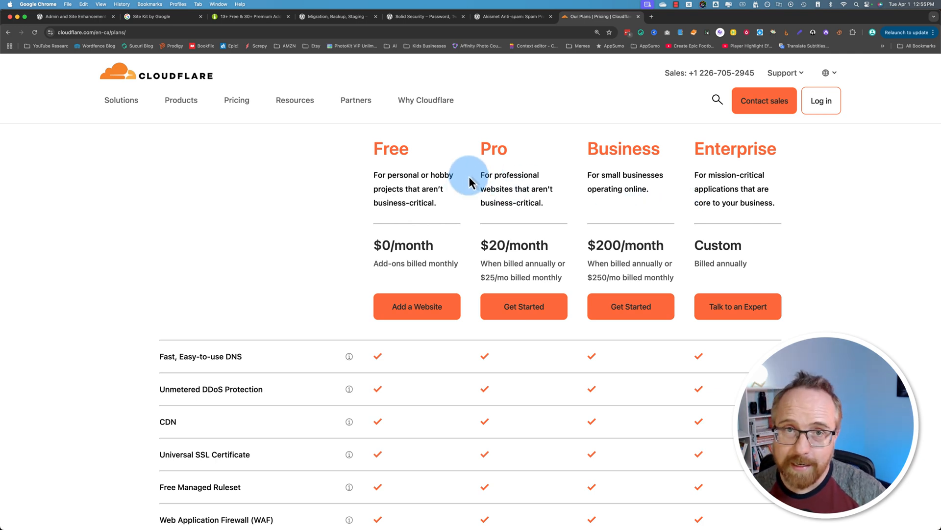